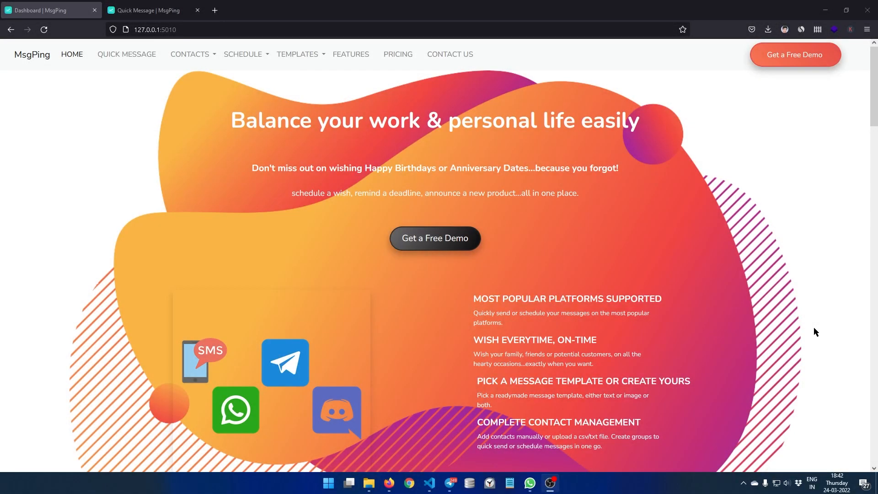
{"action": "mouse_move", "coordinate": [514, 342]}
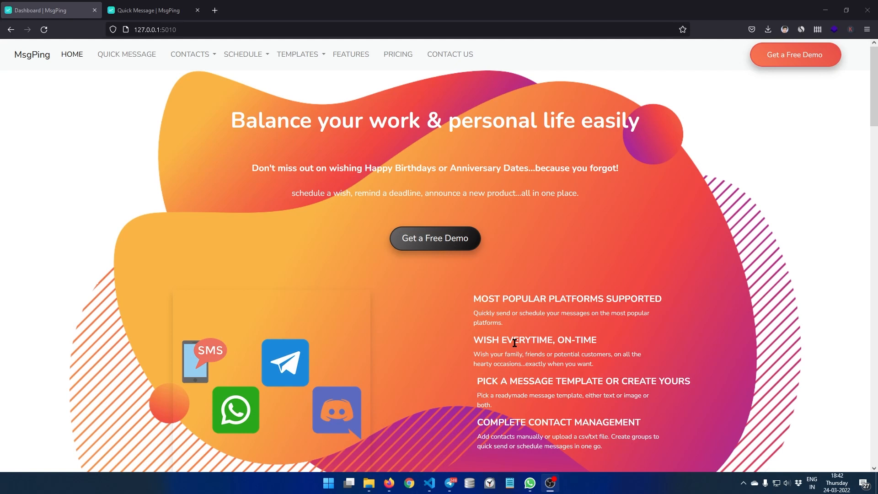
{"action": "mouse_move", "coordinate": [726, 344]}
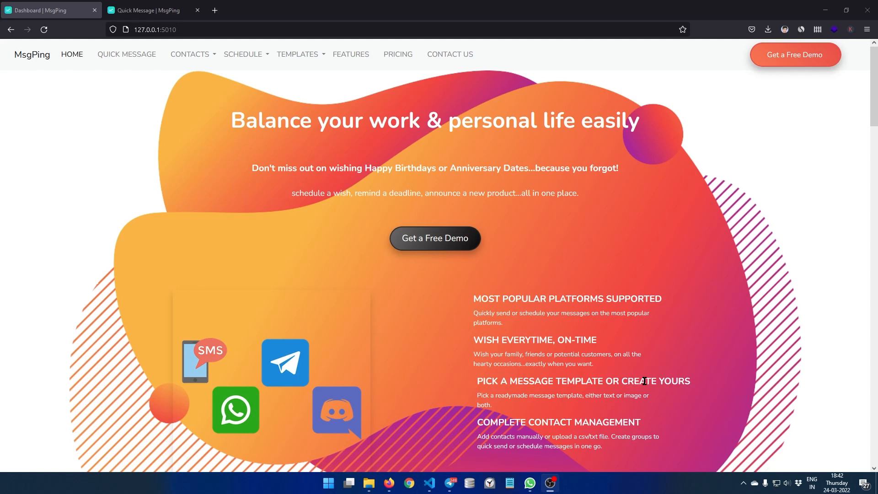
{"action": "mouse_move", "coordinate": [700, 326]}
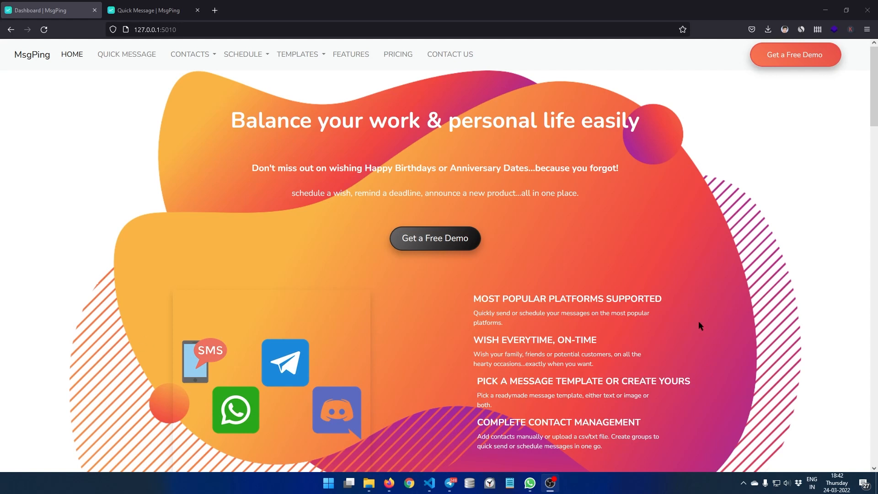
{"action": "mouse_move", "coordinate": [363, 472]}
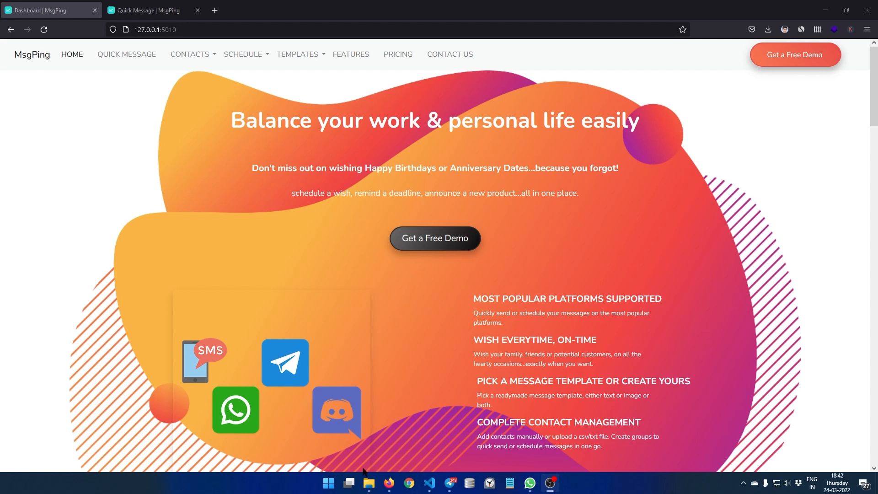
{"action": "mouse_move", "coordinate": [436, 343]}
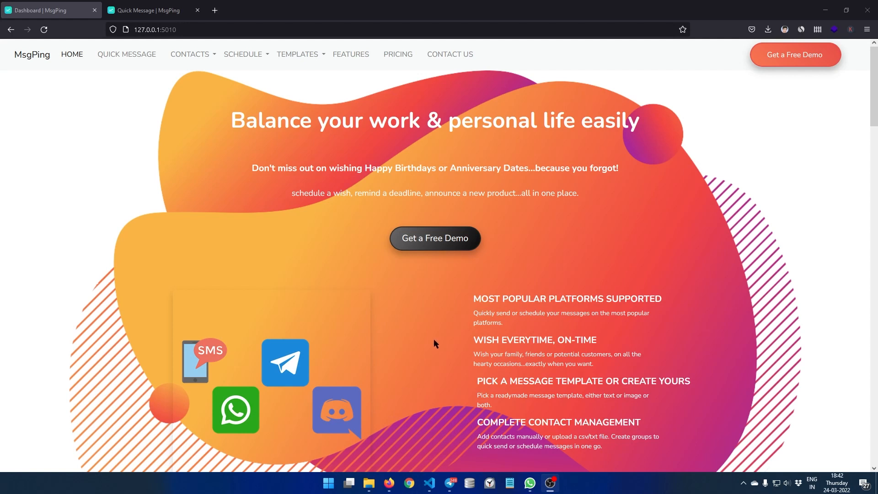
{"action": "mouse_move", "coordinate": [486, 351]}
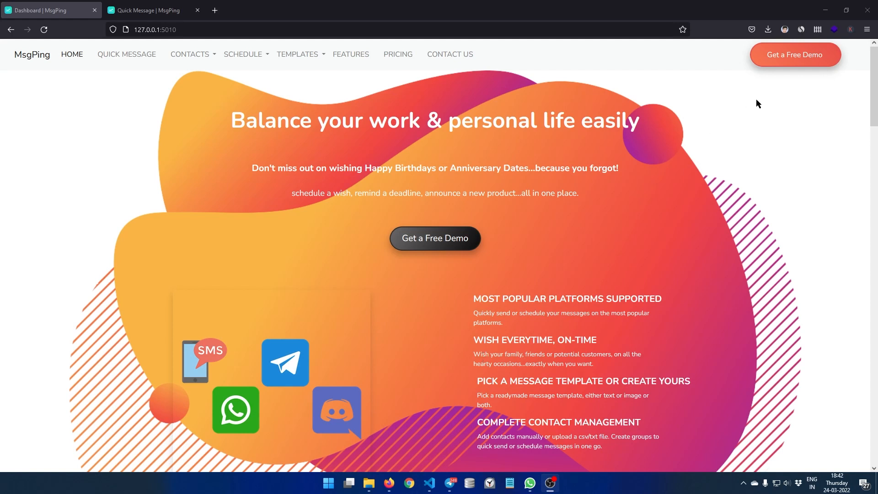
{"action": "mouse_move", "coordinate": [799, 93]}
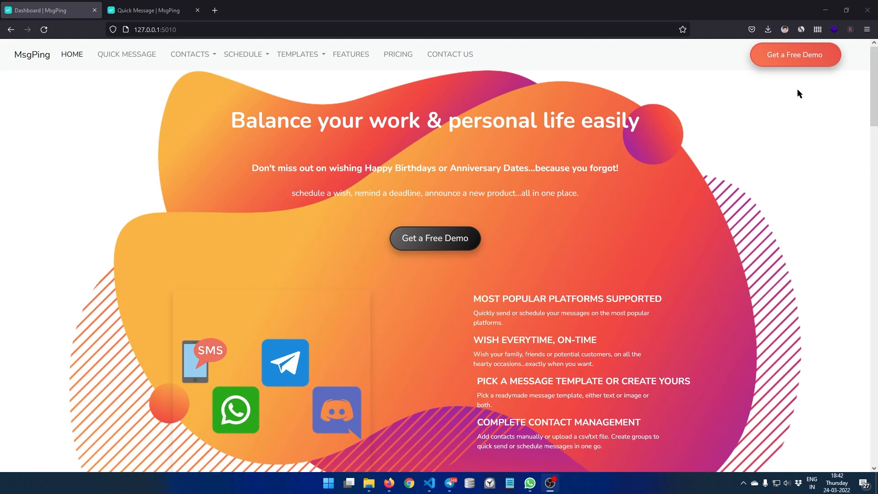
- Scroll down through the home blueprint routes.py code
{"action": "scroll", "scroll_direction": "down", "scroll_amount": 3}
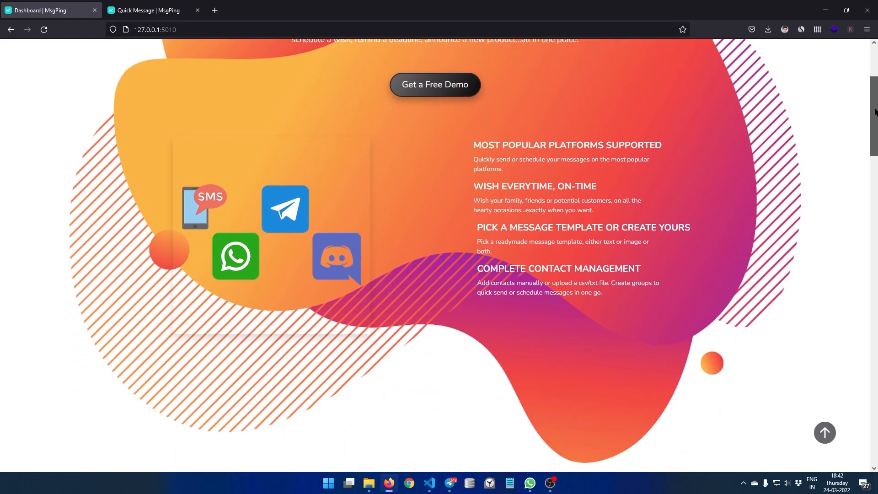
{"action": "scroll", "scroll_direction": "down", "scroll_amount": 3}
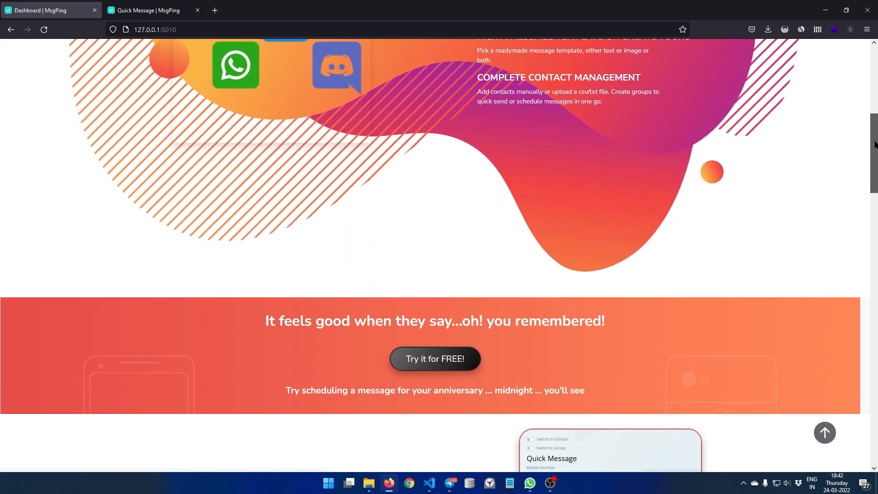
{"action": "scroll", "scroll_direction": "down", "scroll_amount": 3}
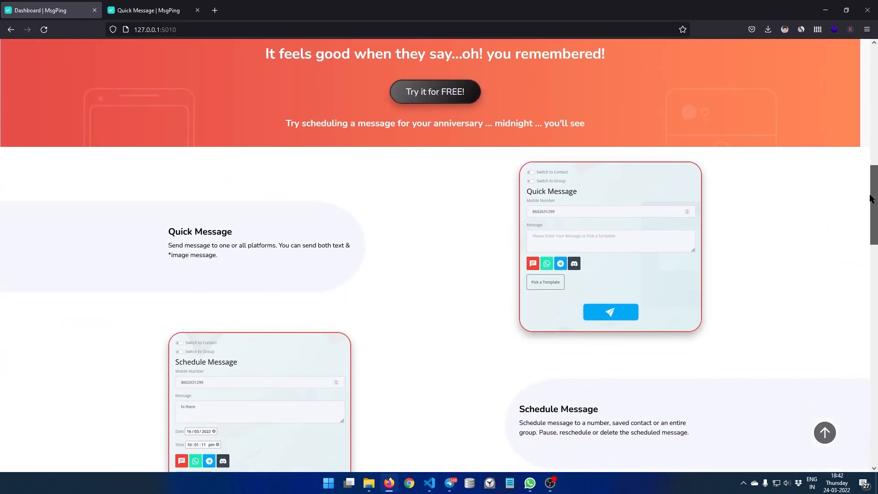
{"action": "scroll", "scroll_direction": "down", "scroll_amount": 3}
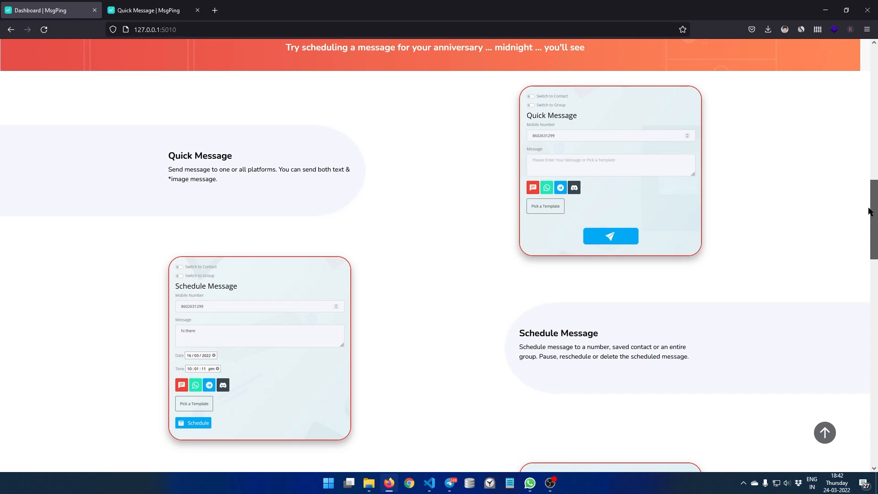
{"action": "scroll", "scroll_direction": "down", "scroll_amount": 3}
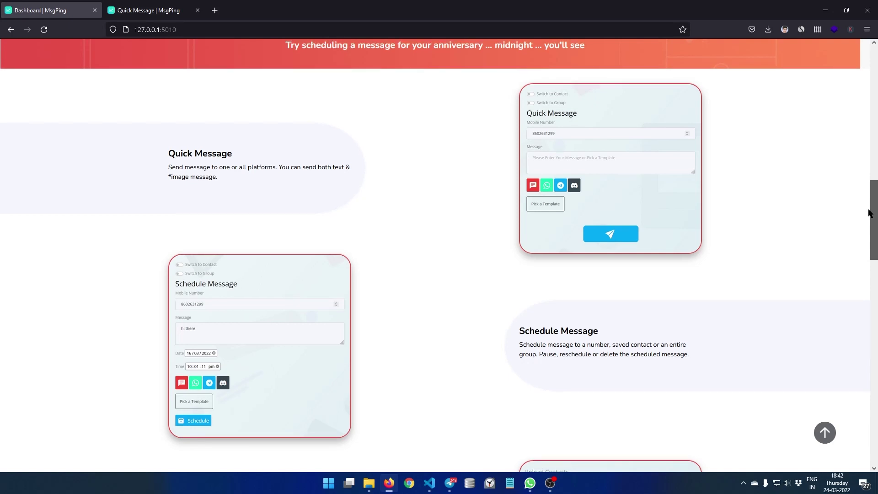
{"action": "scroll", "scroll_direction": "down", "scroll_amount": 3}
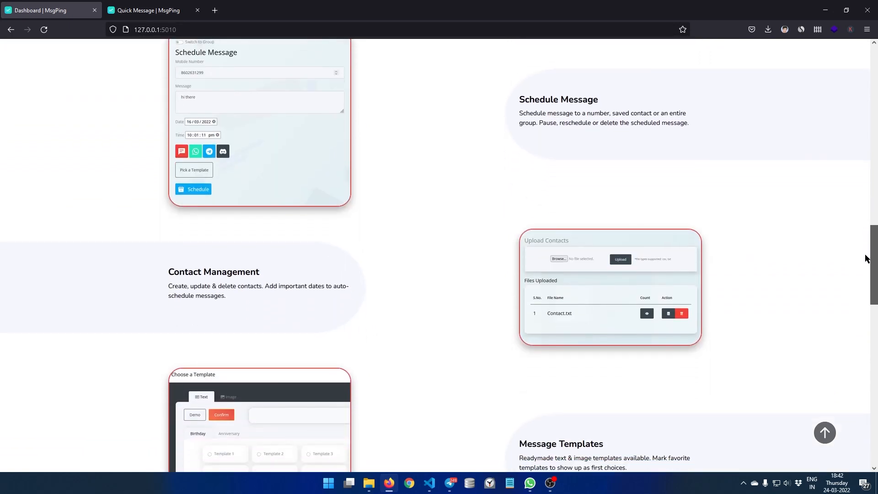
{"action": "scroll", "scroll_direction": "up", "scroll_amount": 3}
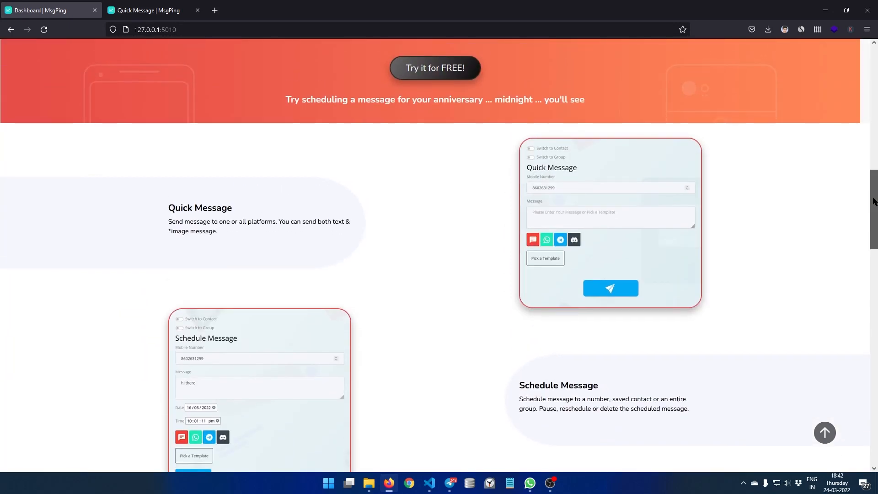
{"action": "scroll", "scroll_direction": "down", "scroll_amount": 3}
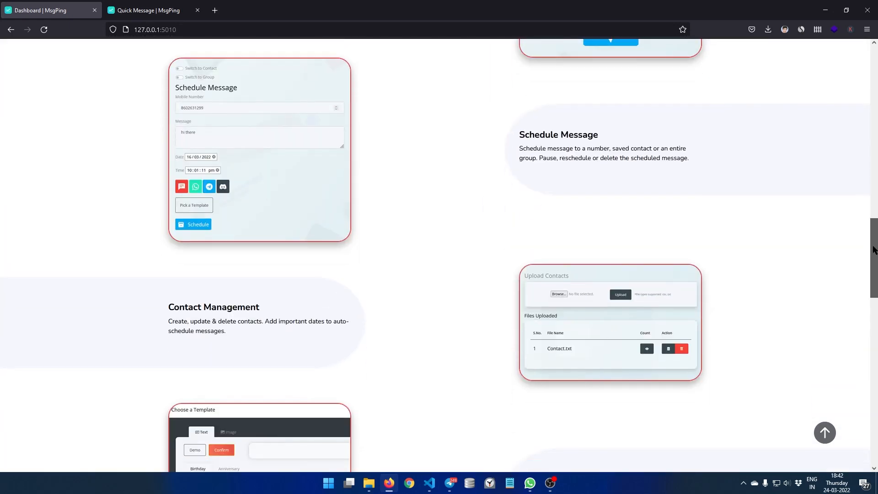
{"action": "scroll", "scroll_direction": "down", "scroll_amount": 3}
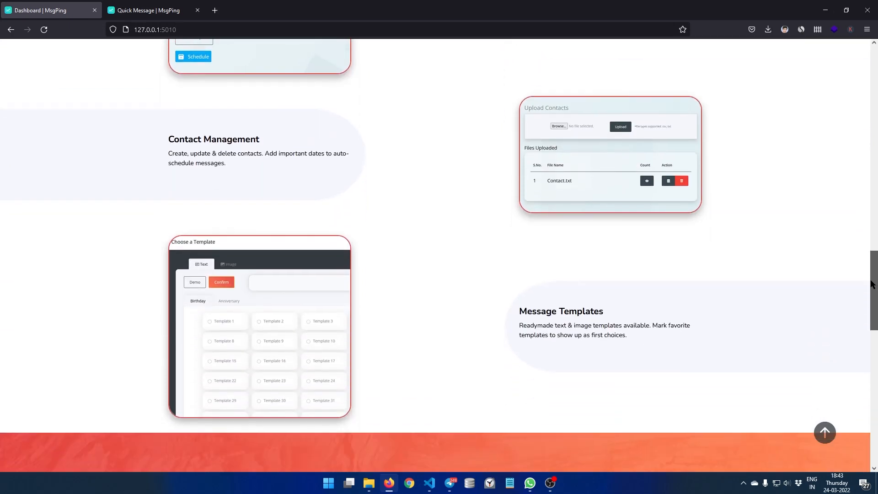
{"action": "scroll", "scroll_direction": "down", "scroll_amount": 3}
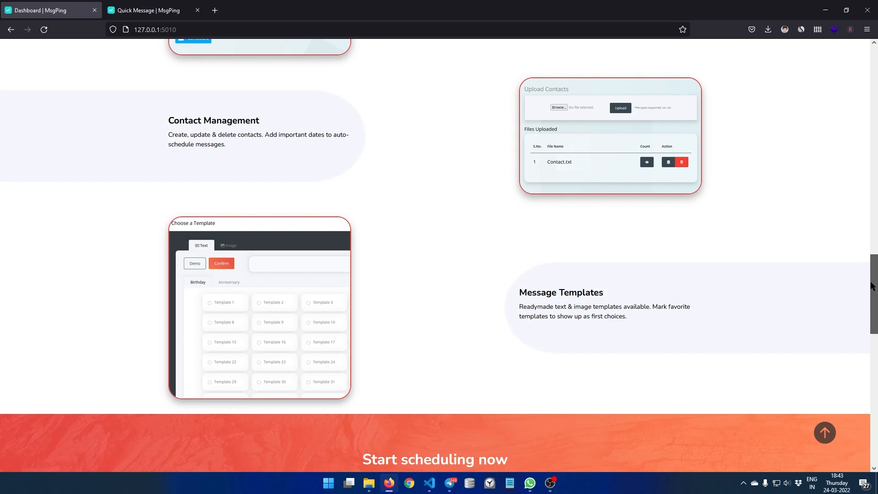
- Scroll to the quick message handler, then bring VS Code back from the browser
{"action": "scroll", "scroll_direction": "down", "scroll_amount": 3}
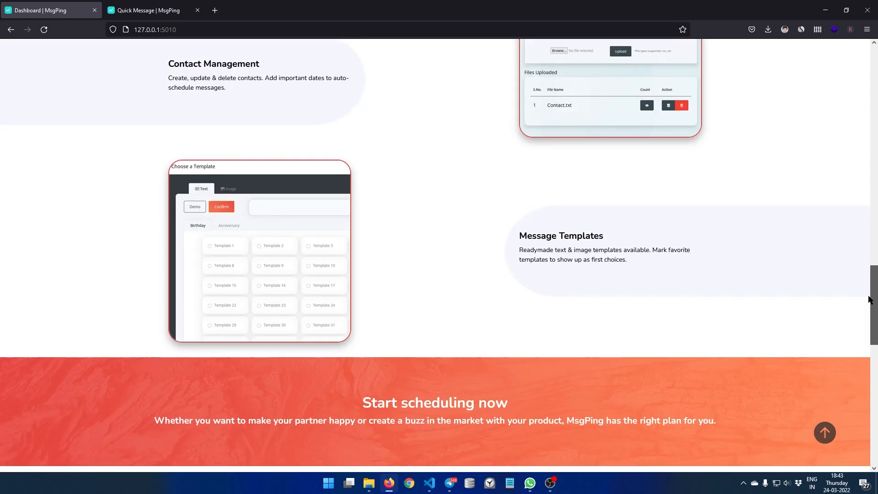
{"action": "scroll", "scroll_direction": "down", "scroll_amount": 3}
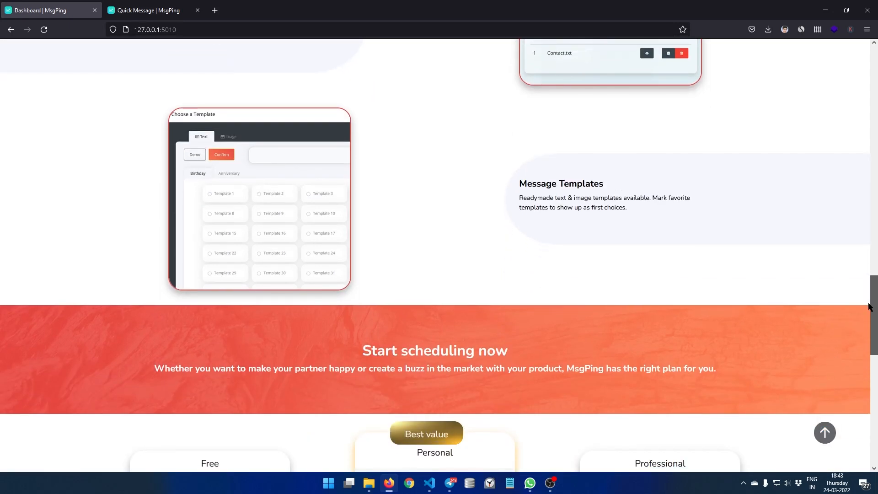
{"action": "scroll", "scroll_direction": "down", "scroll_amount": 3}
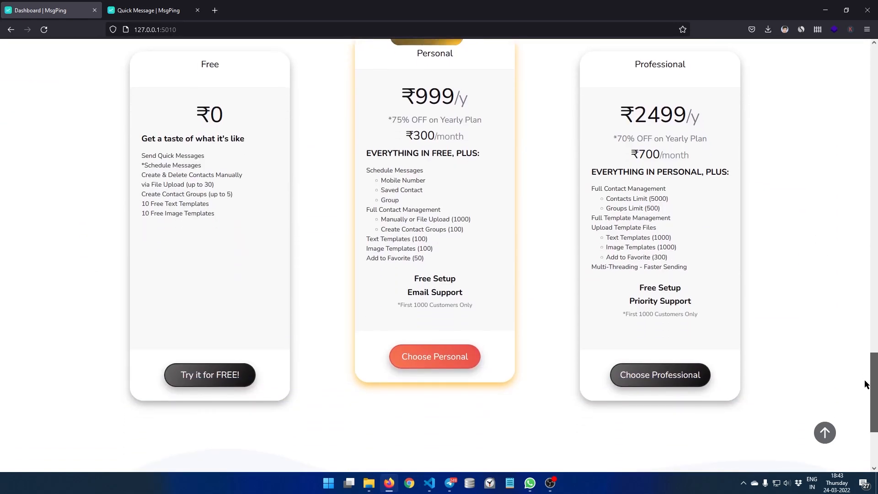
{"action": "scroll", "scroll_direction": "up", "scroll_amount": 3}
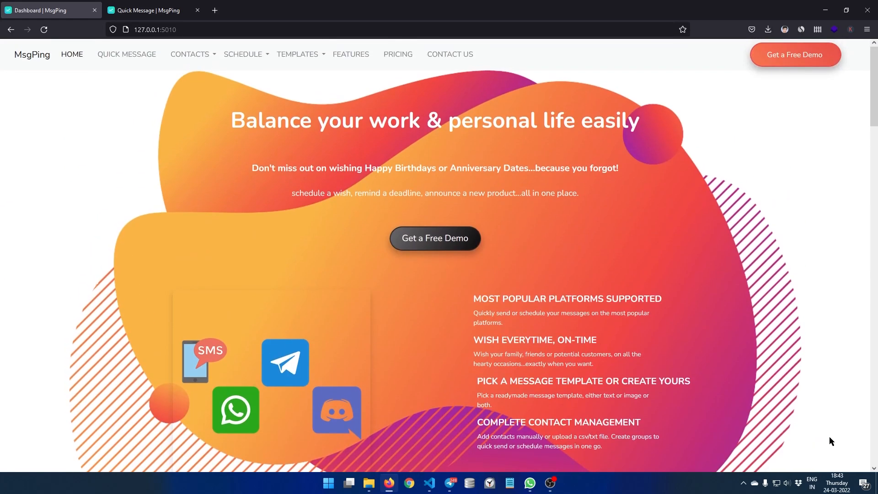
{"action": "left_click", "coordinate": [429, 483]}
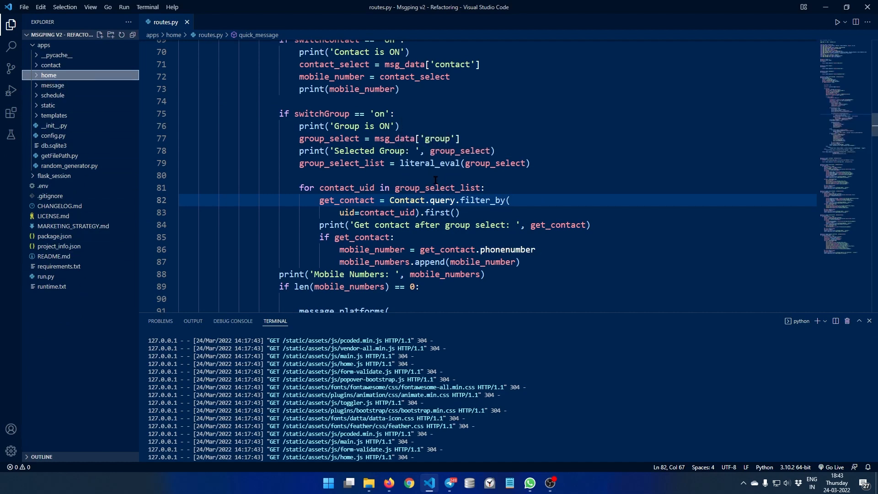
{"action": "mouse_move", "coordinate": [389, 482]}
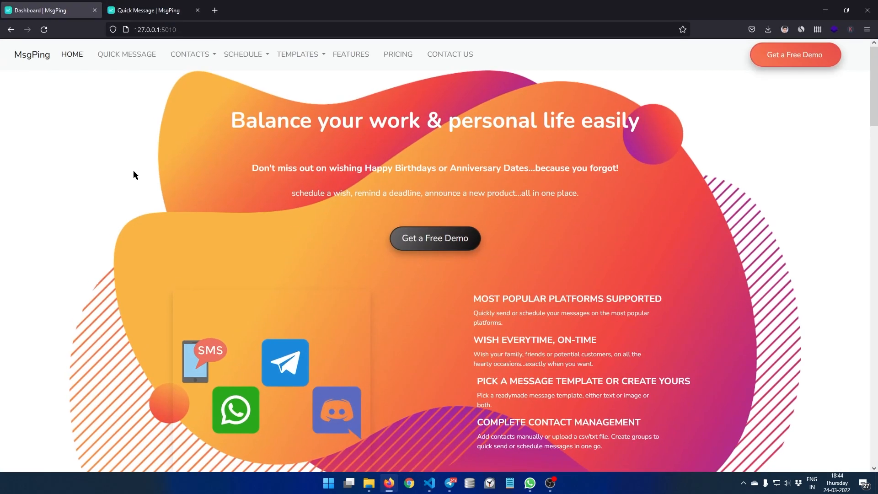
{"action": "mouse_move", "coordinate": [189, 54]}
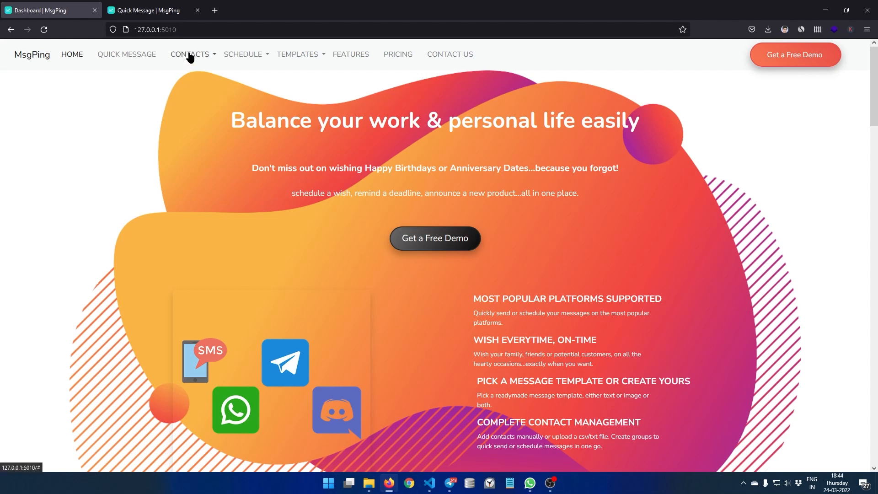
{"action": "mouse_move", "coordinate": [127, 54]}
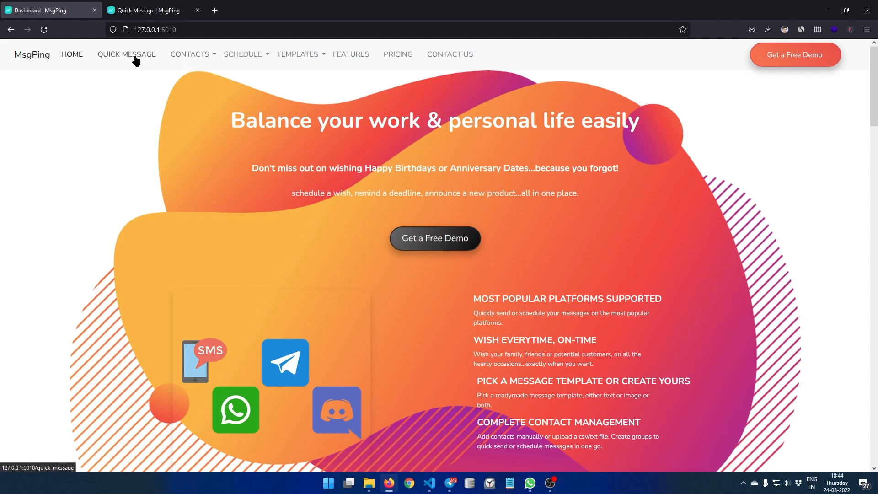
{"action": "mouse_move", "coordinate": [303, 34]}
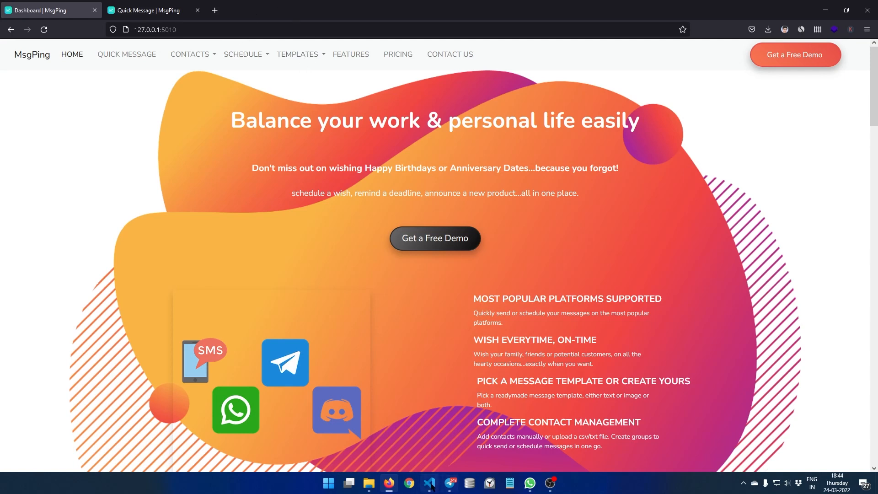
{"action": "left_click", "coordinate": [428, 483]}
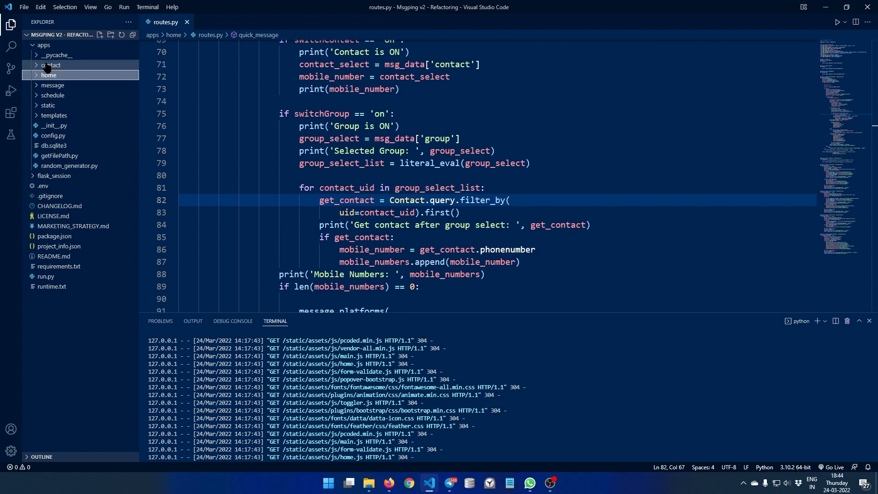
{"action": "mouse_move", "coordinate": [53, 95]}
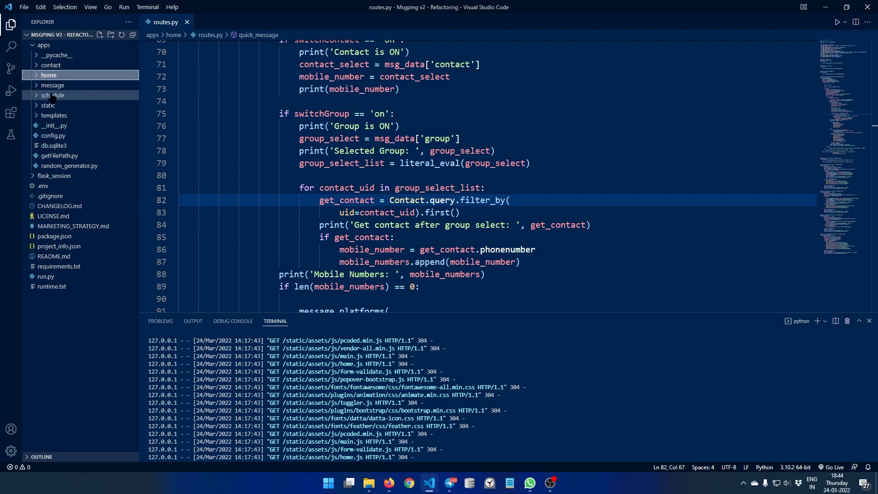
{"action": "mouse_move", "coordinate": [52, 95]}
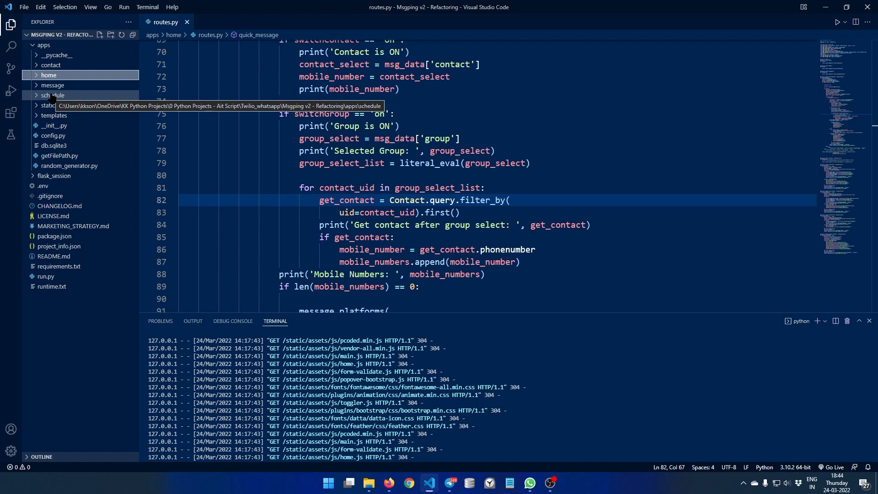
{"action": "mouse_move", "coordinate": [70, 166]}
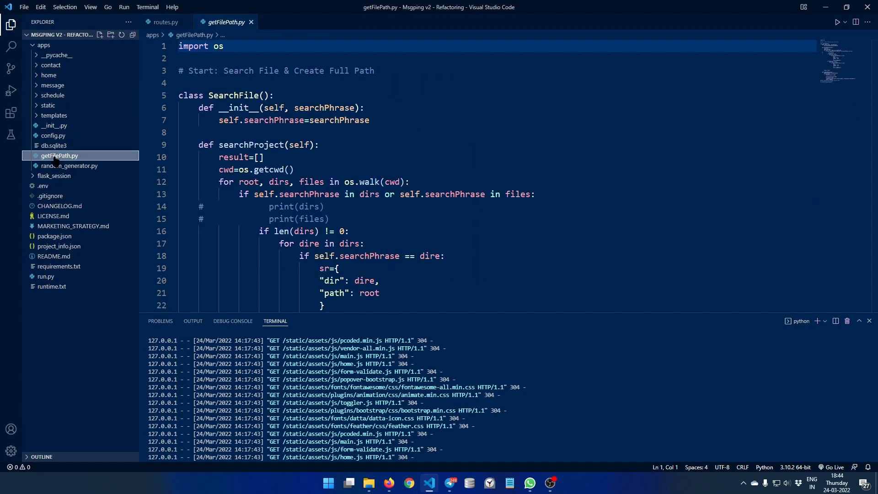
{"action": "mouse_move", "coordinate": [69, 166]}
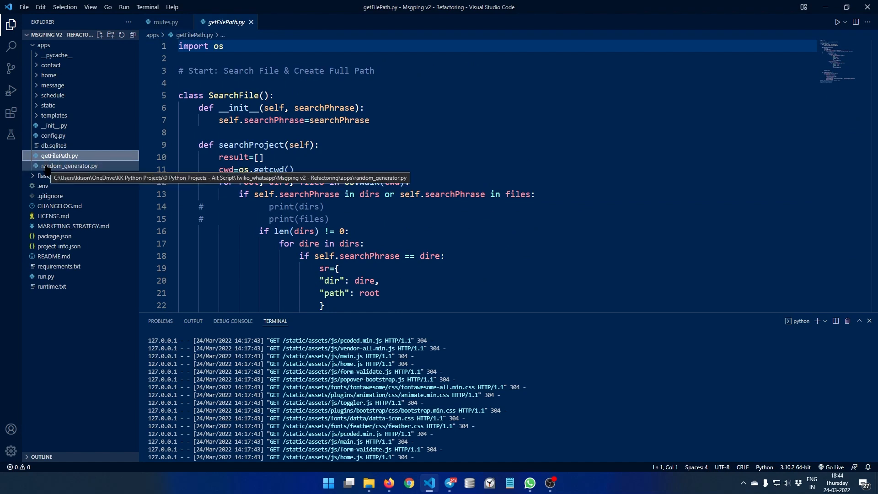
- Open random_generator.py, then select and deselect its ID generator code
{"action": "left_click", "coordinate": [69, 165]}
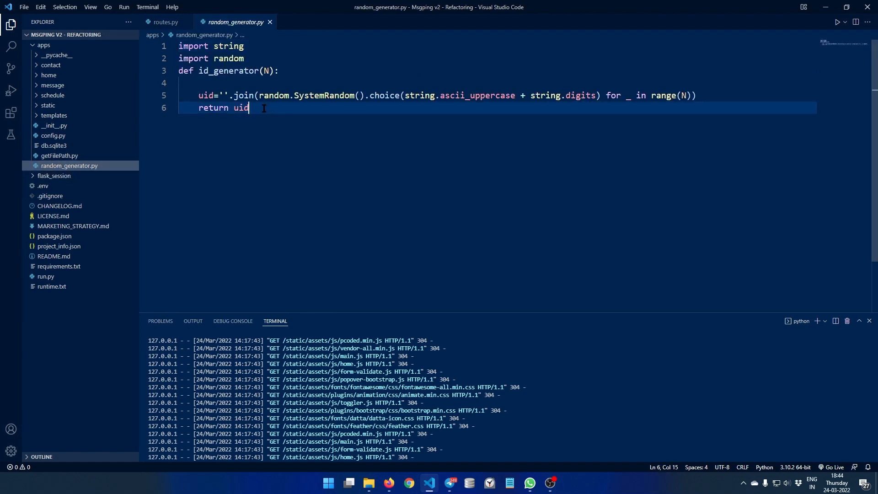
{"action": "key", "text": "ctrl+a"}
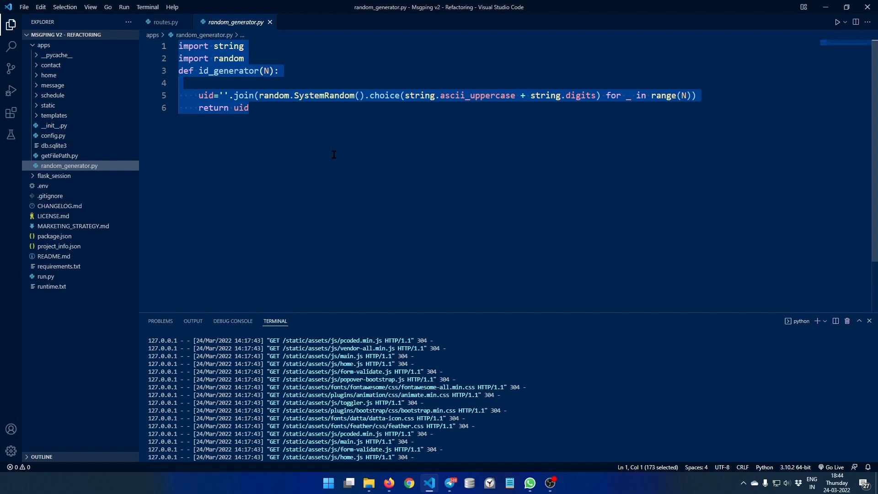
{"action": "mouse_move", "coordinate": [293, 132]}
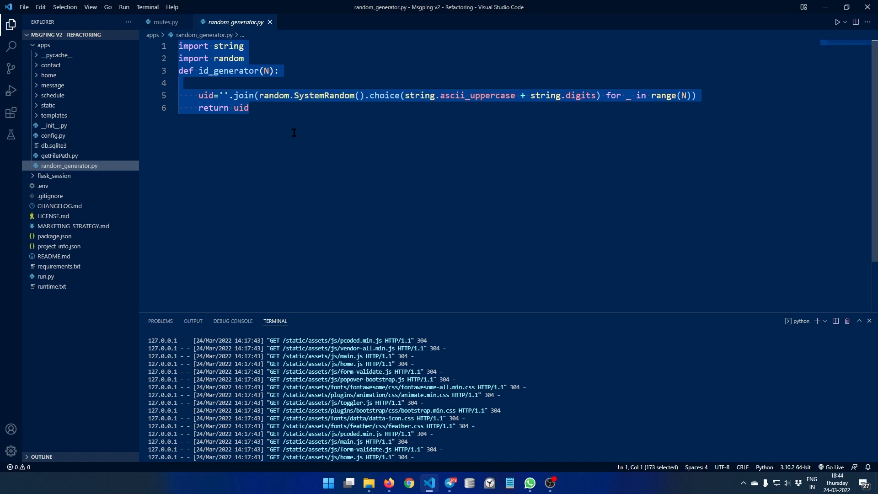
{"action": "left_click", "coordinate": [249, 108]}
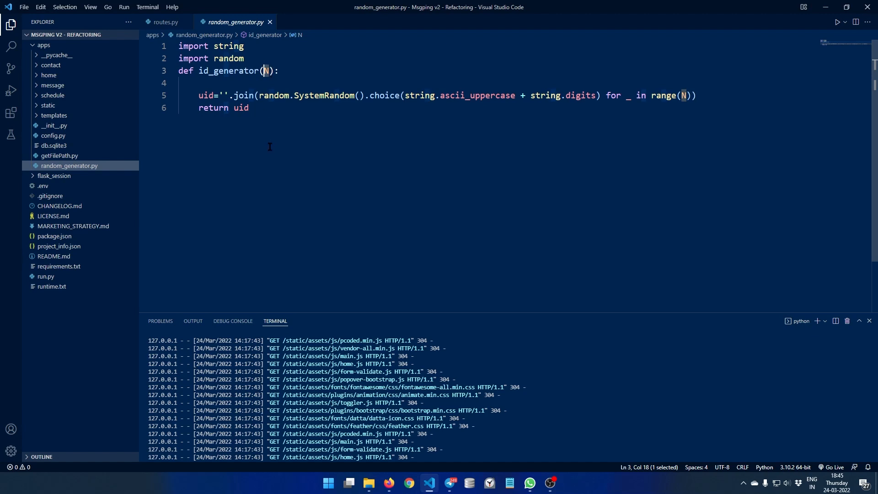
{"action": "mouse_move", "coordinate": [269, 132]}
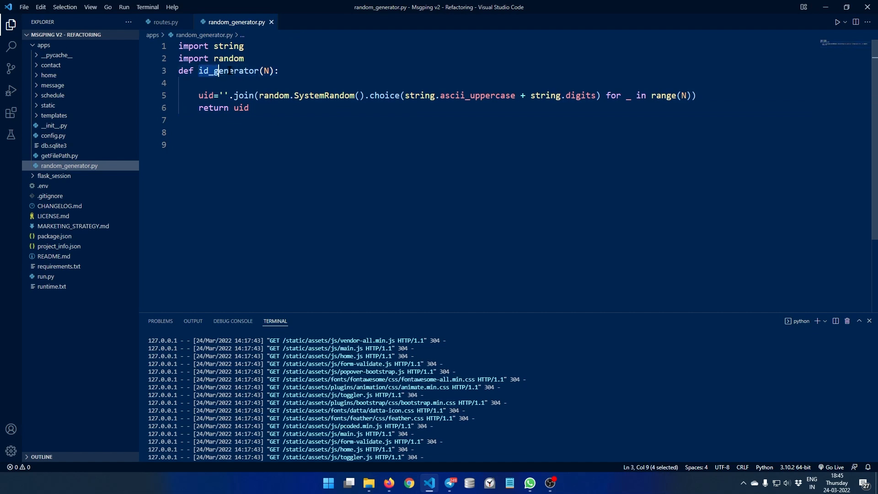
- Add newid=id_generator(3) and print(newid) lines below the function
{"action": "left_click", "coordinate": [222, 145]}
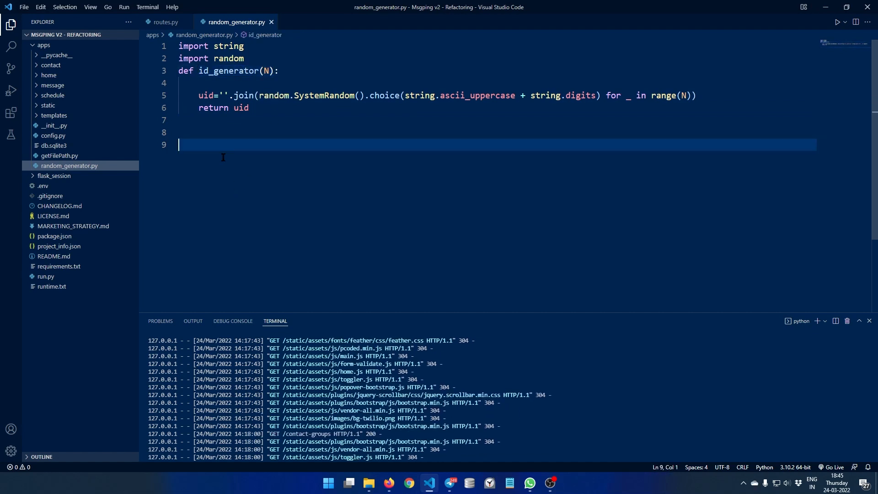
{"action": "type", "text": "id_generator(N)"}
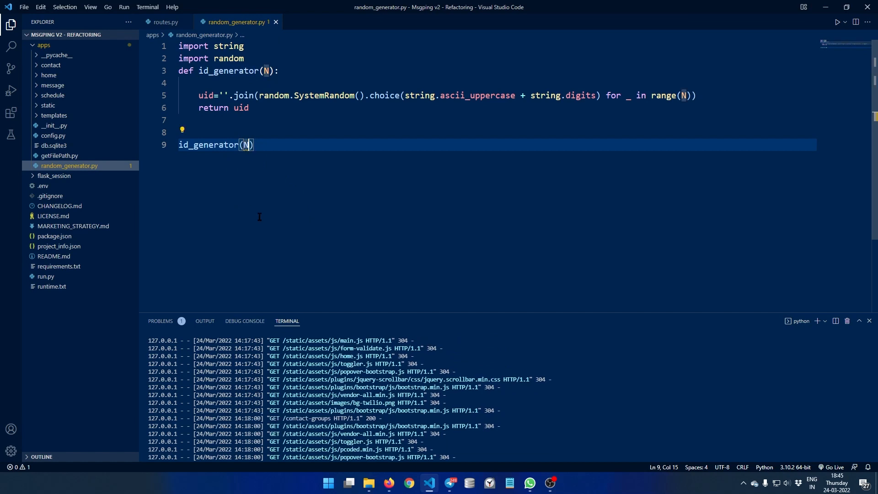
{"action": "type", "text": "3"}
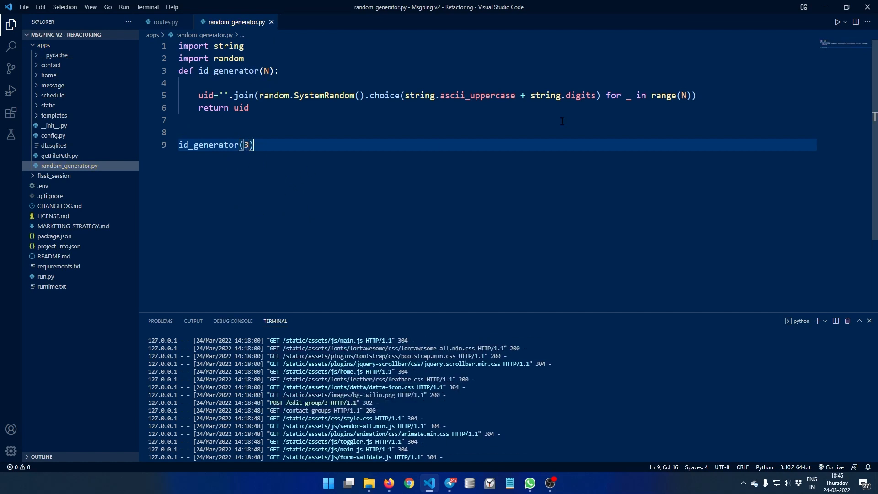
{"action": "type", "text": "newid)"}
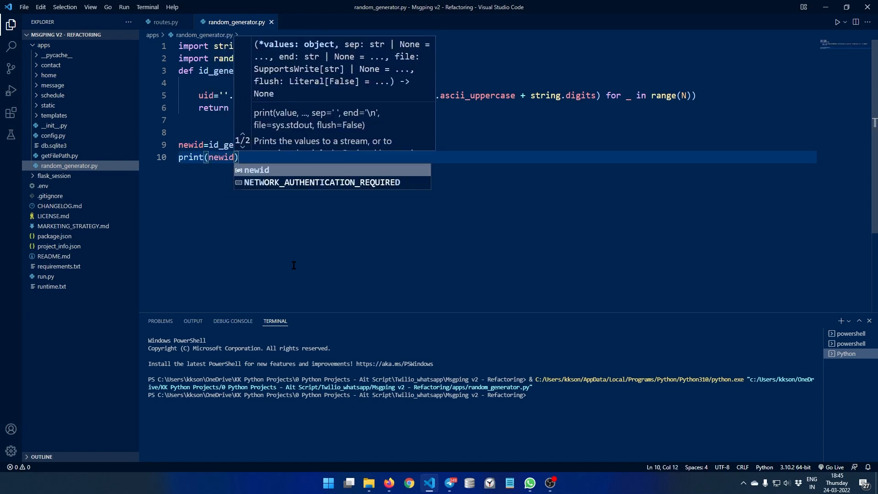
{"action": "key", "text": "Escape"}
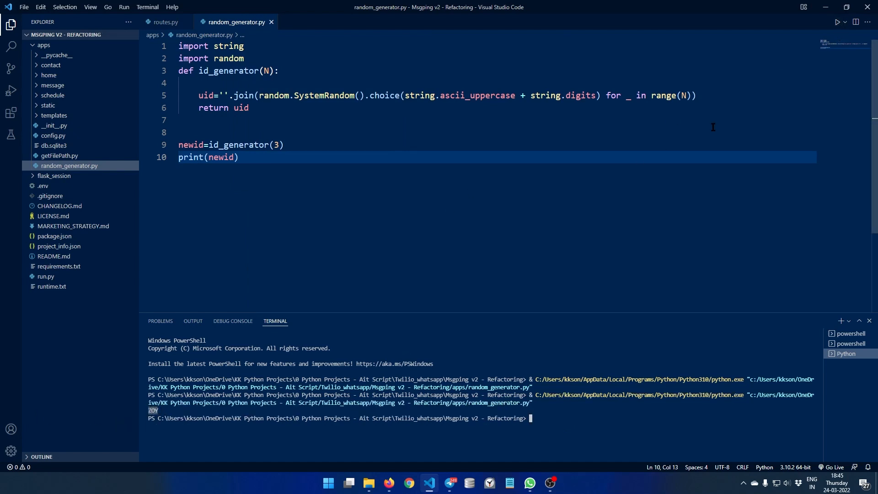
- Rerun the script, changing the ID length argument to 8 and then 16
{"action": "left_click", "coordinate": [835, 22]}
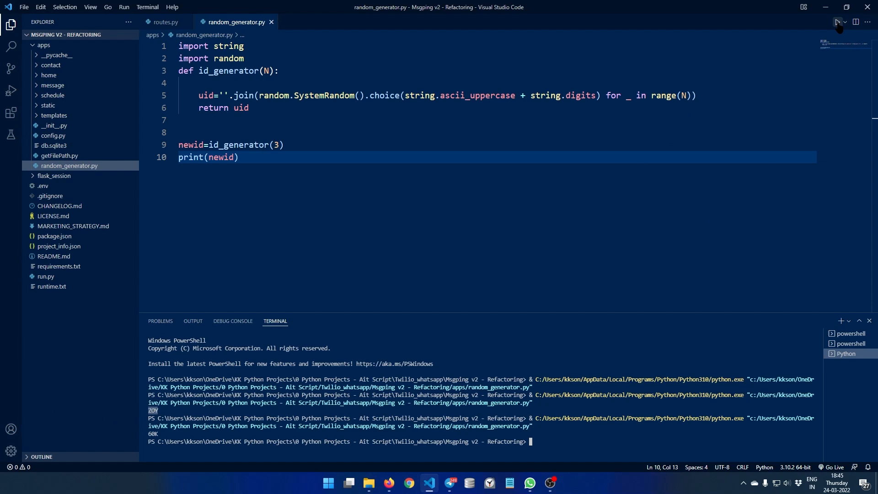
{"action": "mouse_move", "coordinate": [287, 149]}
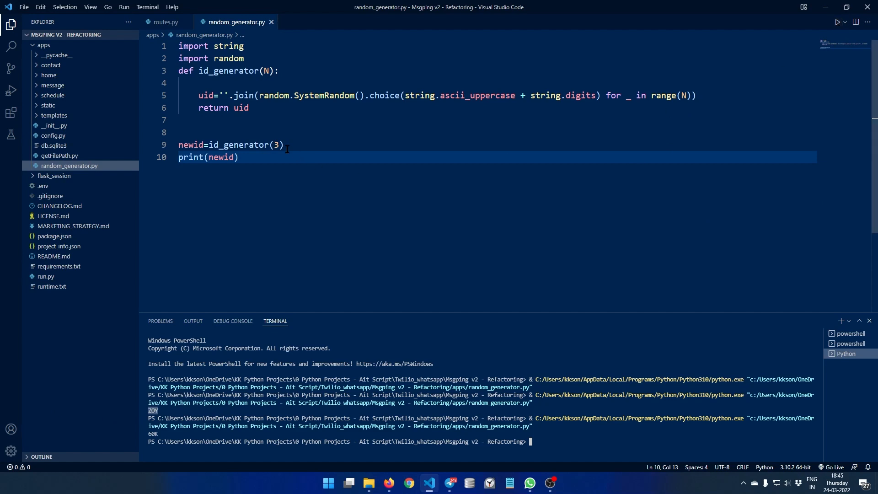
{"action": "left_click", "coordinate": [280, 145]}
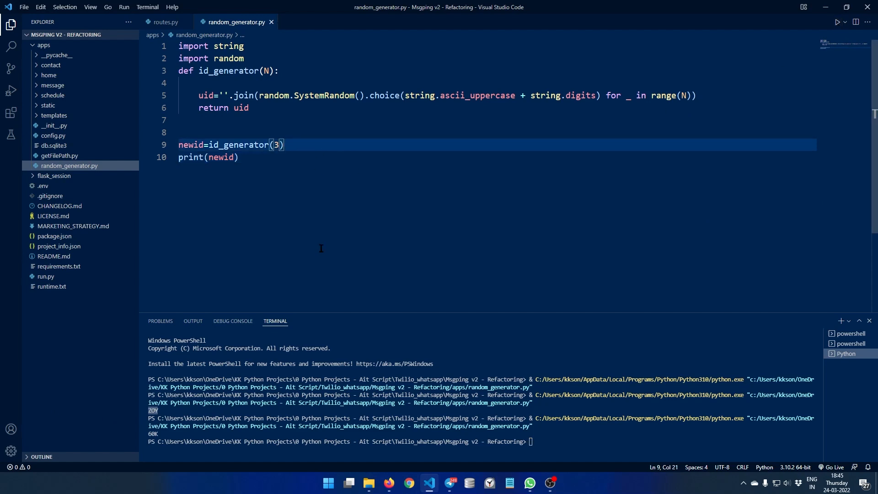
{"action": "type", "text": "8"}
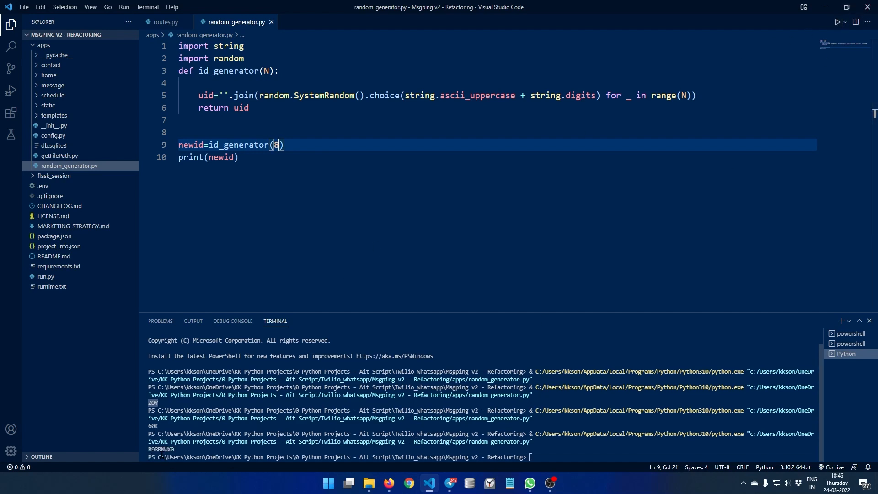
{"action": "mouse_move", "coordinate": [308, 147]}
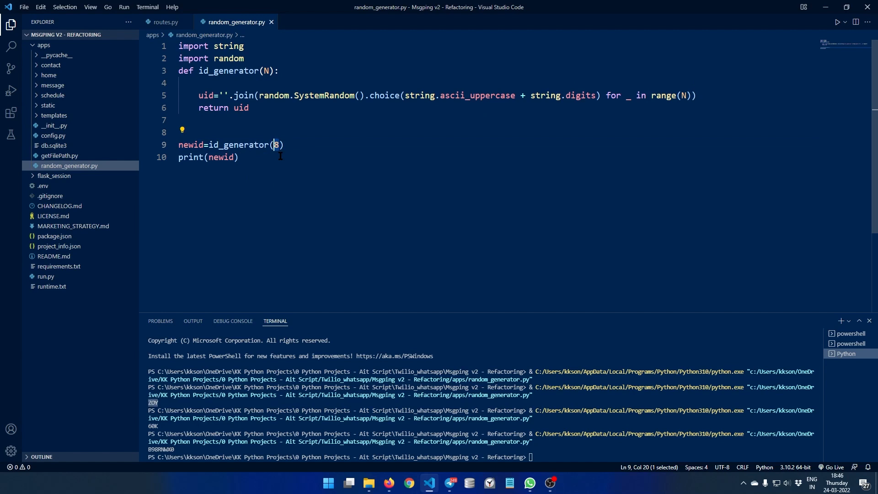
{"action": "type", "text": "16"}
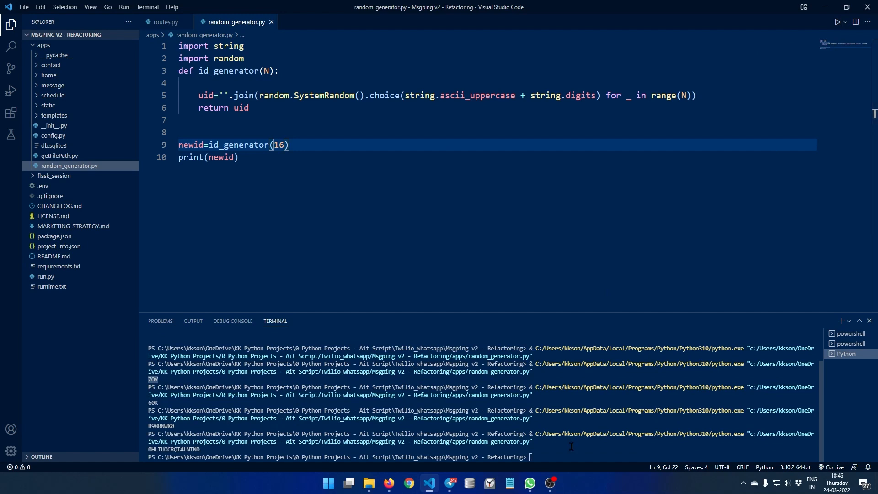
{"action": "mouse_move", "coordinate": [332, 273]}
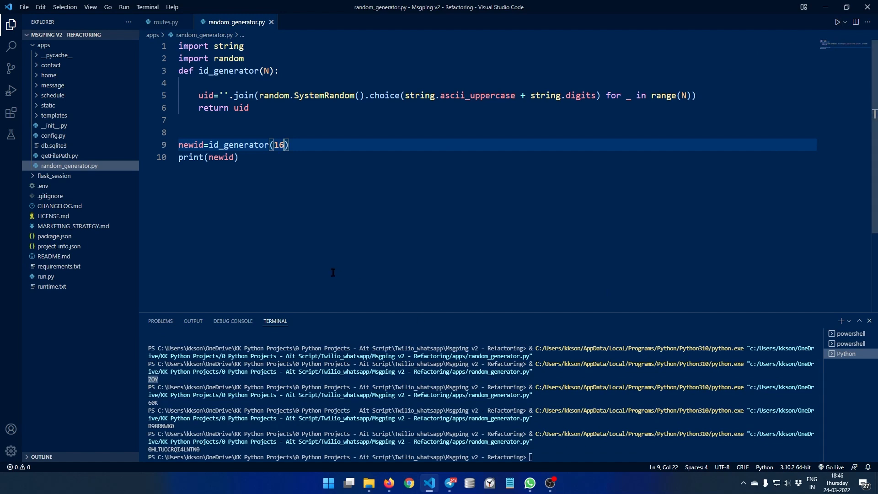
{"action": "mouse_move", "coordinate": [59, 155]}
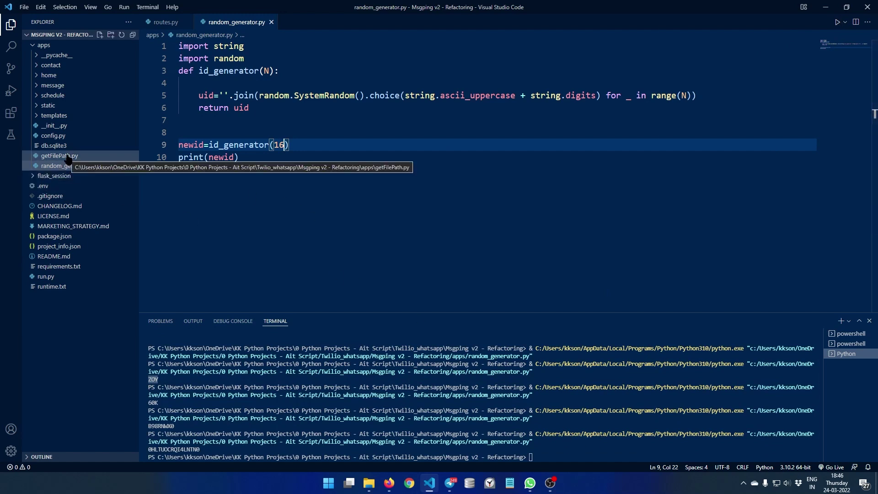
- Open getFilePath.py and highlight the SearchFile class name
{"action": "left_click", "coordinate": [60, 155]}
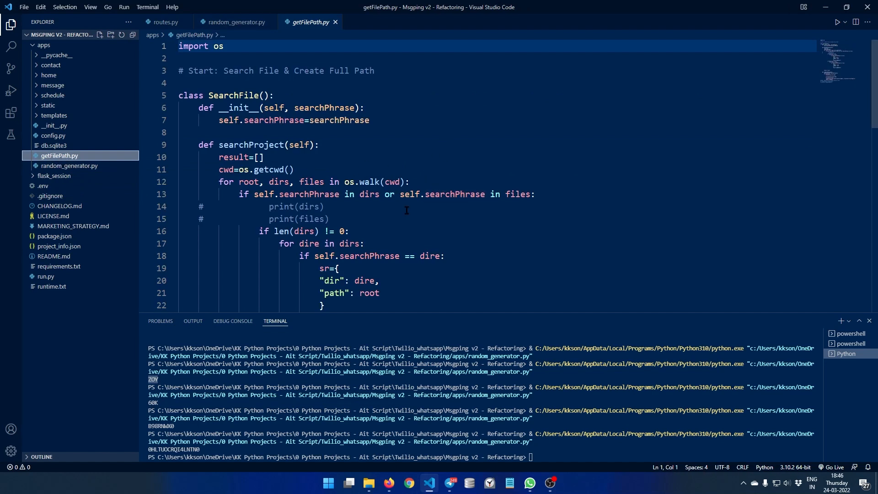
{"action": "mouse_move", "coordinate": [205, 90]}
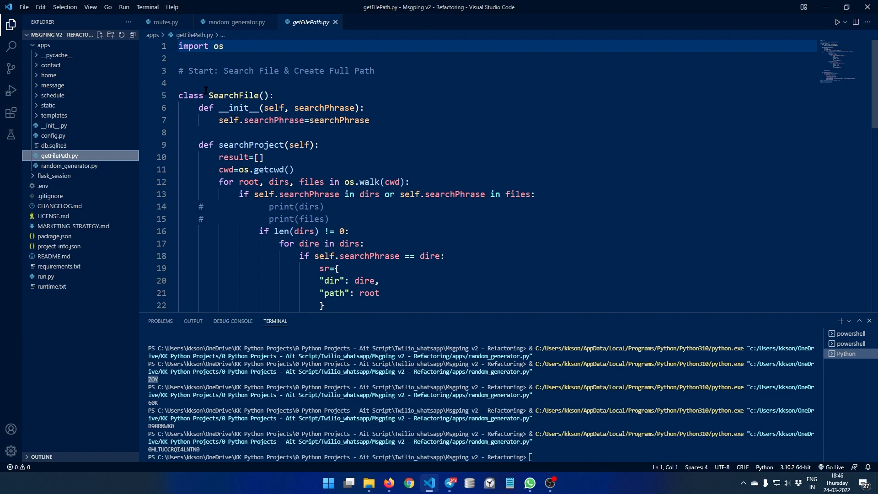
{"action": "double_click", "coordinate": [235, 95]}
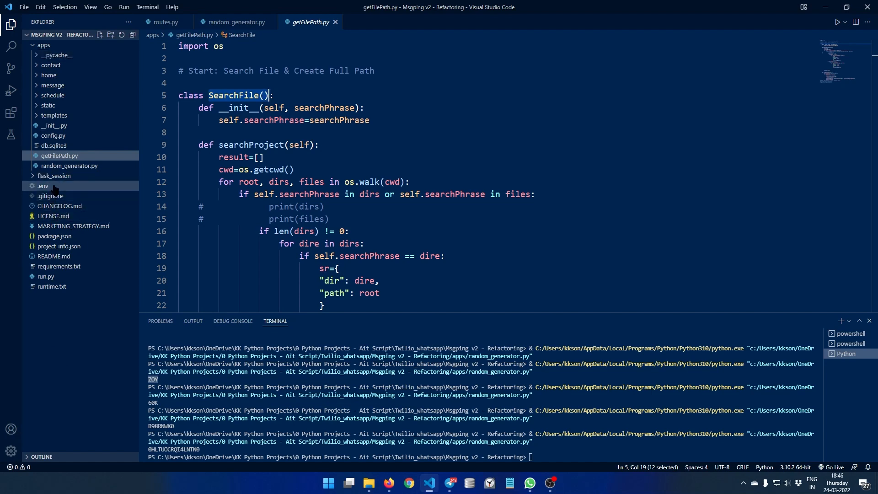
{"action": "mouse_move", "coordinate": [117, 374]}
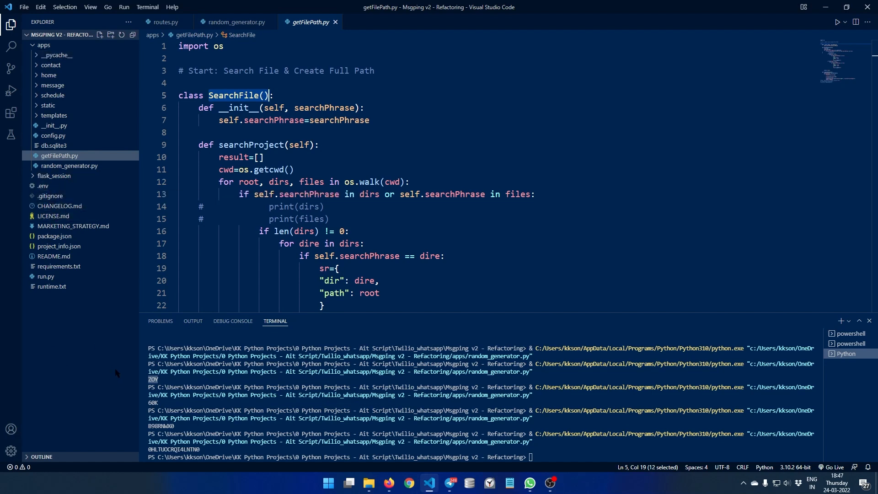
{"action": "mouse_move", "coordinate": [99, 358]}
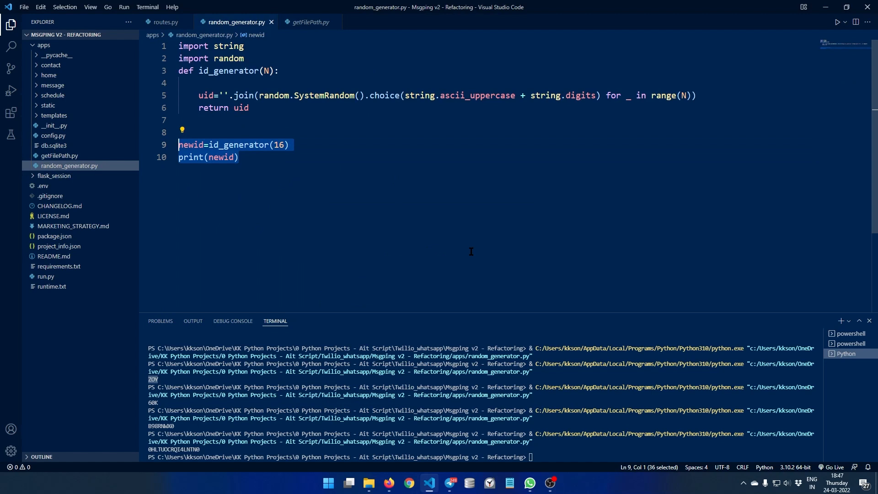
- Replace the ID test lines with 'from apps.getFilePath import SearchFile'
{"action": "key", "text": "Delete"}
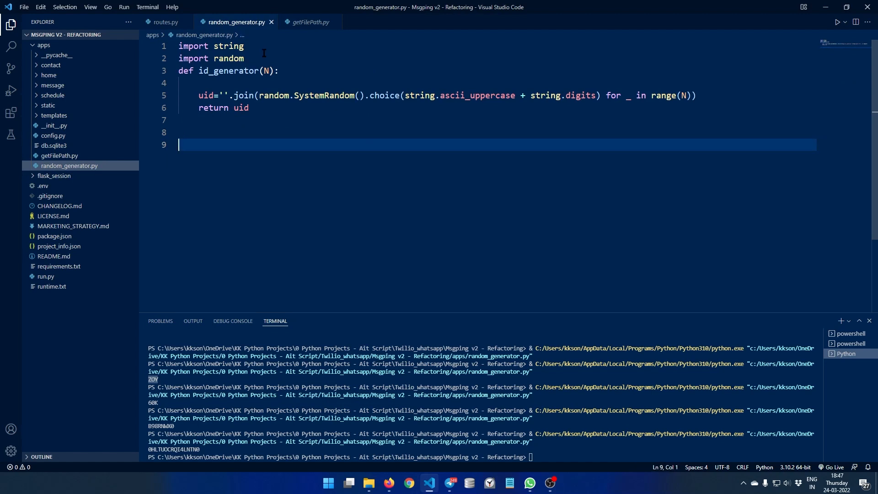
{"action": "type", "text": "fro"}
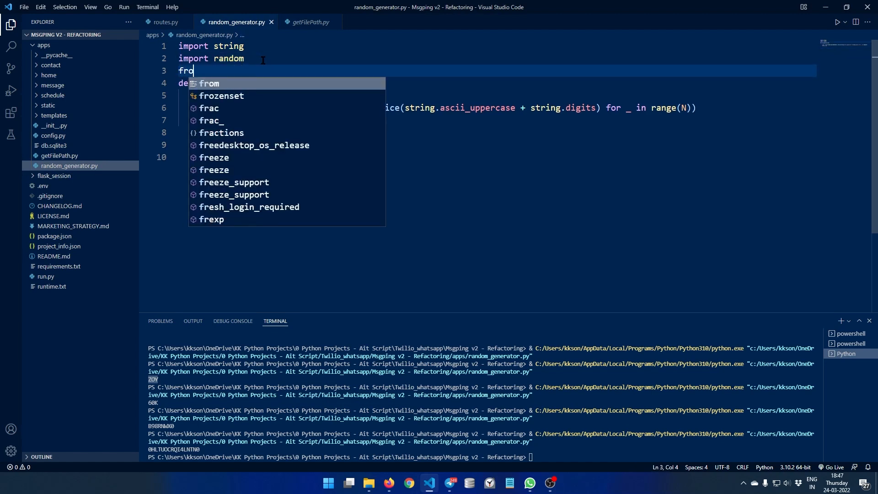
{"action": "type", "text": "m apps."}
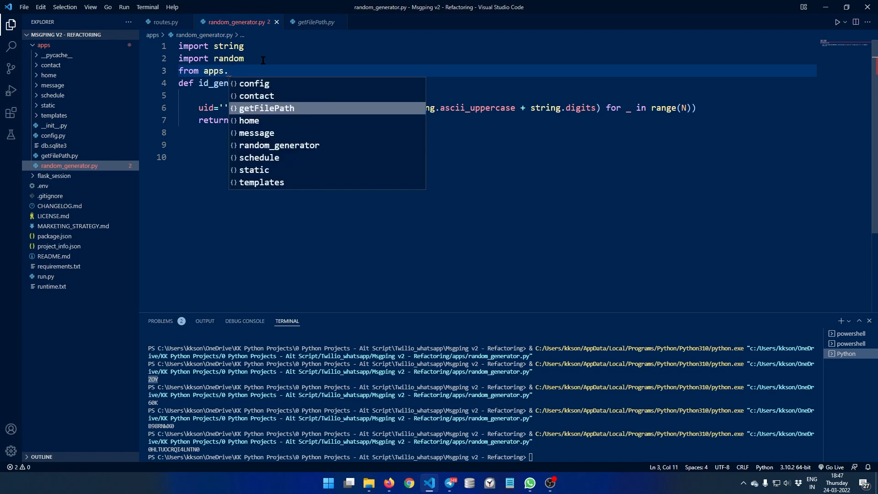
{"action": "type", "text": "getFilePath import SearchFile"}
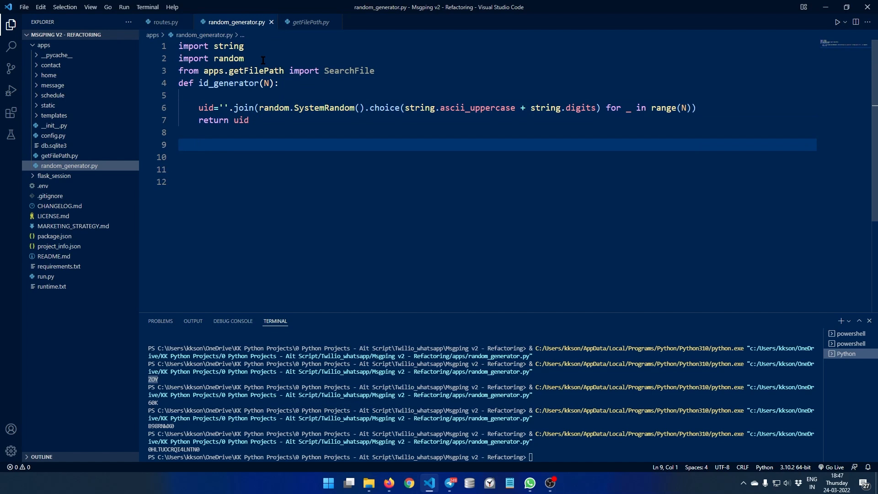
- Add filename=SearchFile('requirements.txt') and print(filename)
{"action": "type", "text": "filename="}
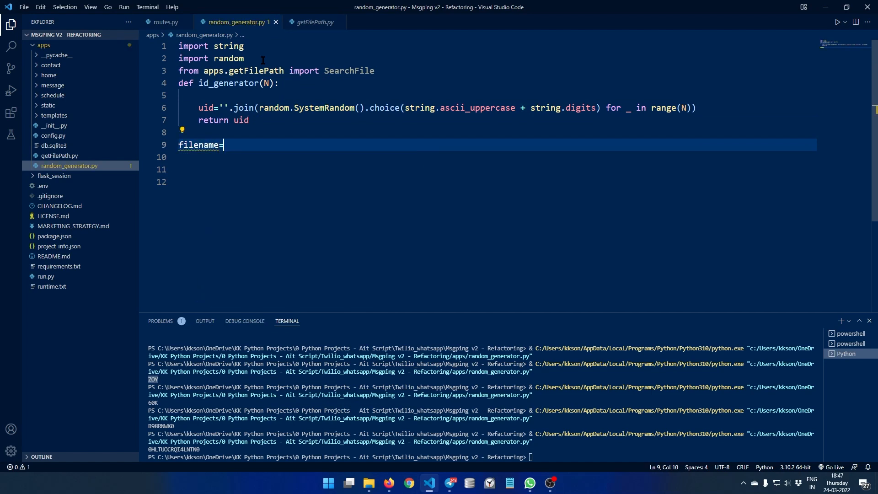
{"action": "type", "text": "SearchFile("}
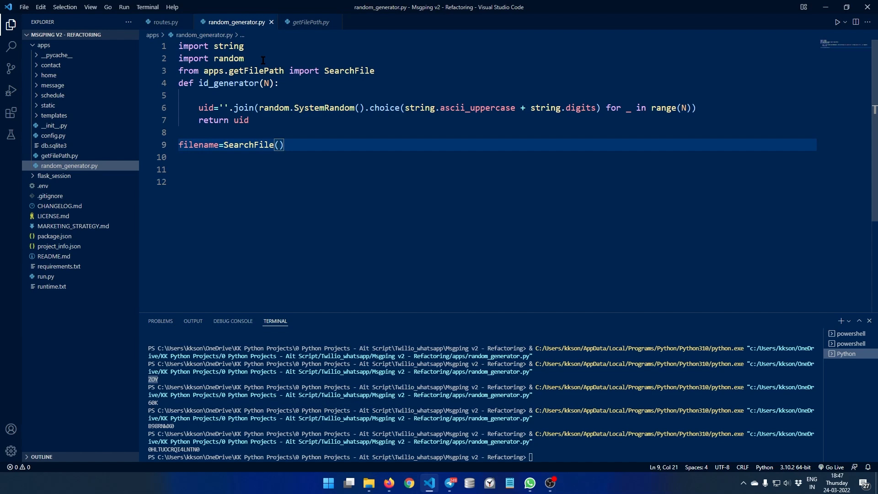
{"action": "type", "text": "'requirem'"}
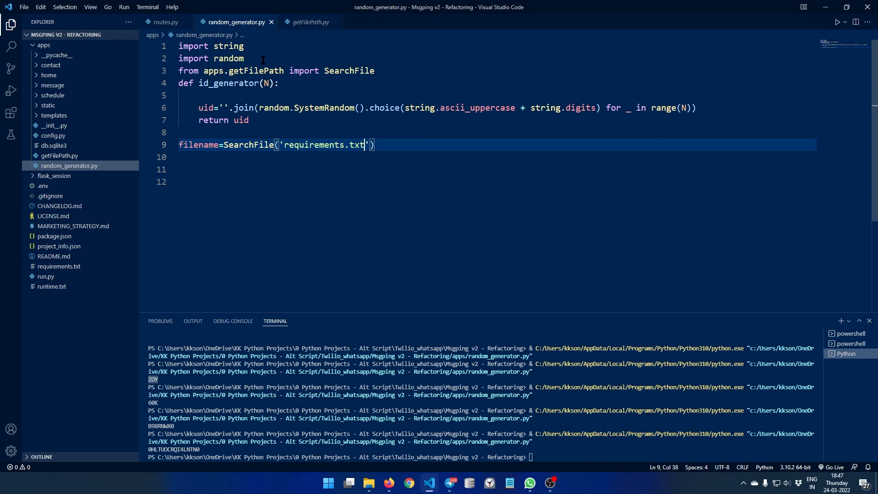
{"action": "type", "text": "print("}
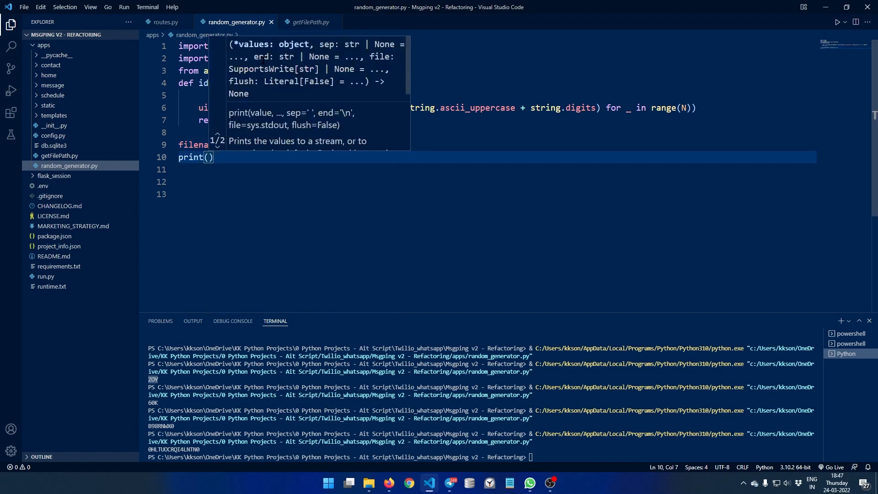
{"action": "type", "text": "filename"}
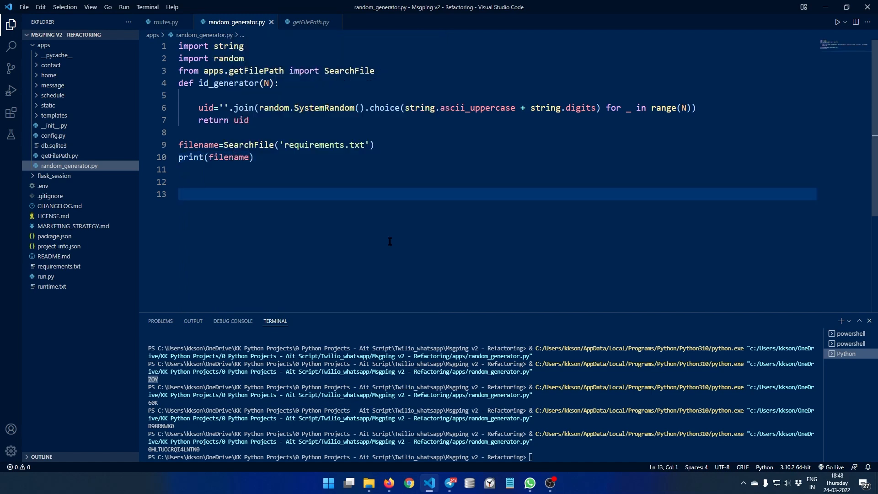
{"action": "mouse_move", "coordinate": [389, 241]}
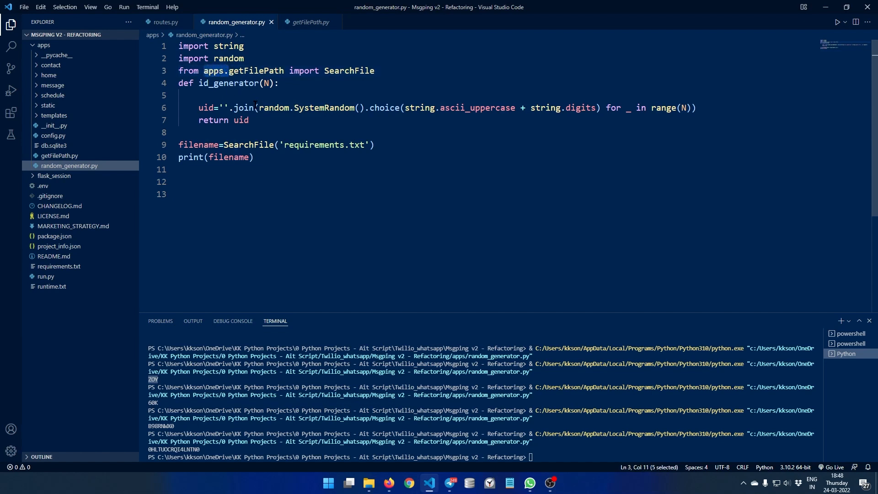
{"action": "mouse_move", "coordinate": [321, 214]}
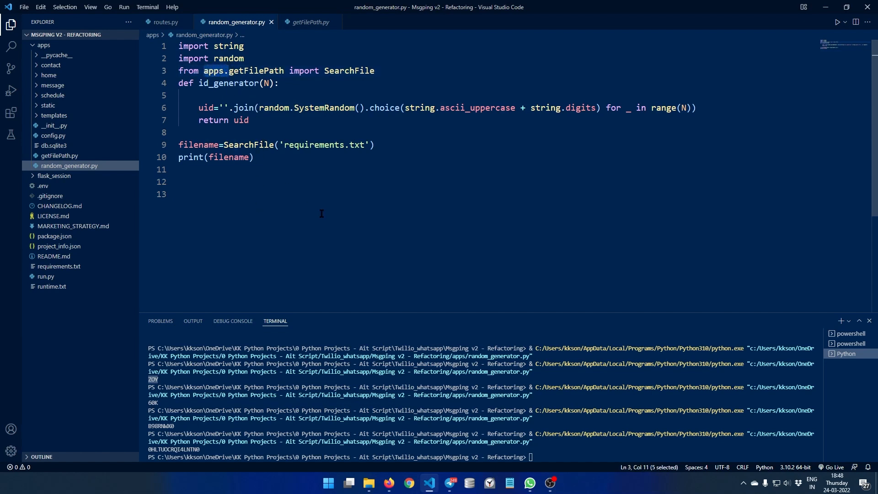
{"action": "left_click", "coordinate": [228, 70]}
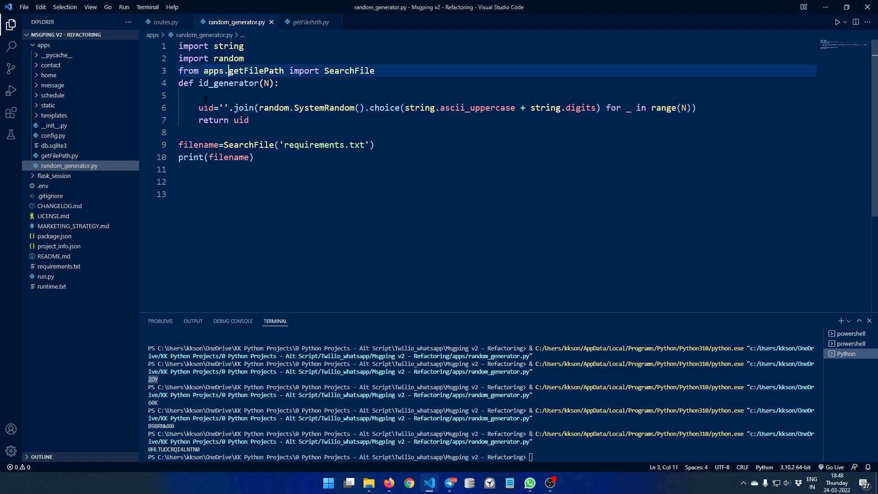
- Change the import to 'from getFilePath import SearchFile' and run the script
{"action": "double_click", "coordinate": [255, 71]}
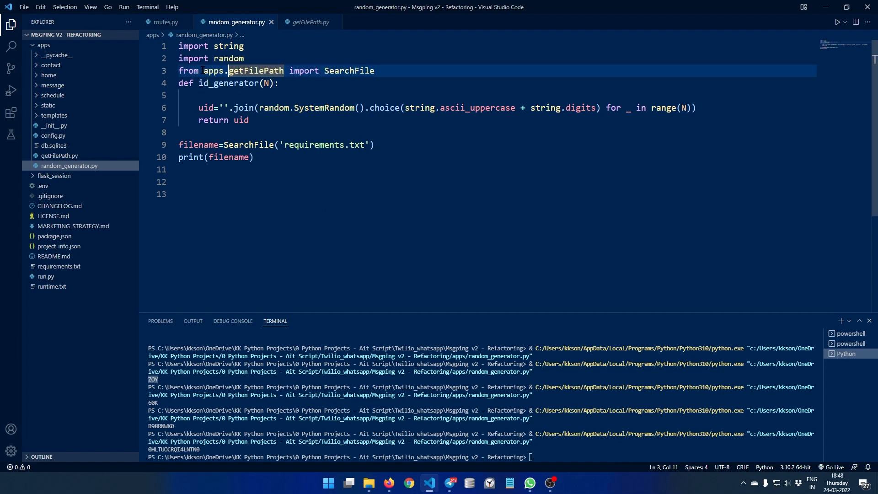
{"action": "key", "text": "Backspace"}
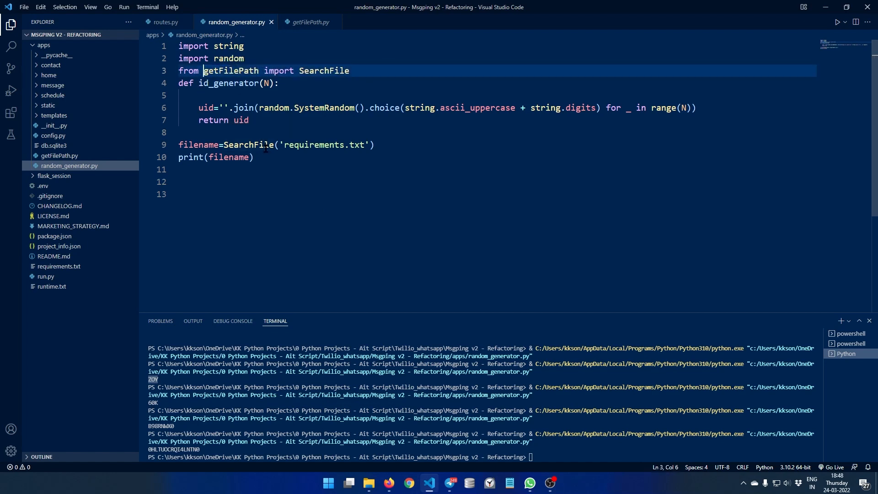
{"action": "left_click", "coordinate": [349, 70]}
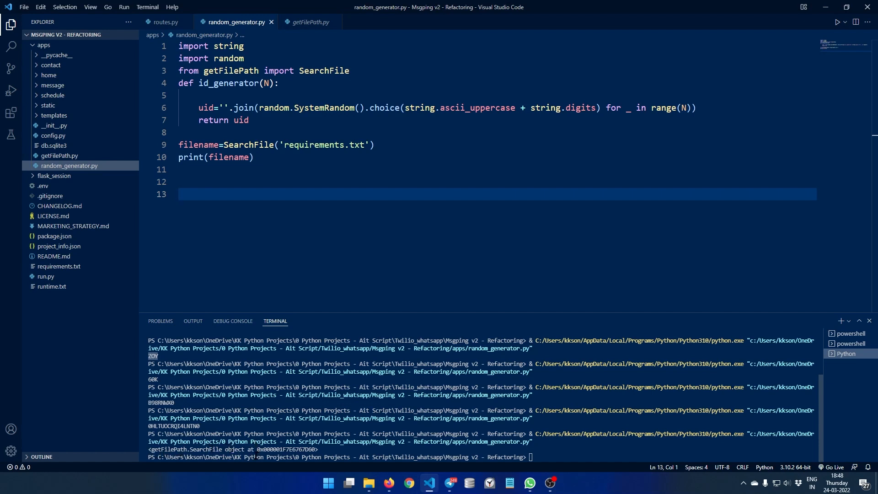
{"action": "left_click", "coordinate": [375, 145]}
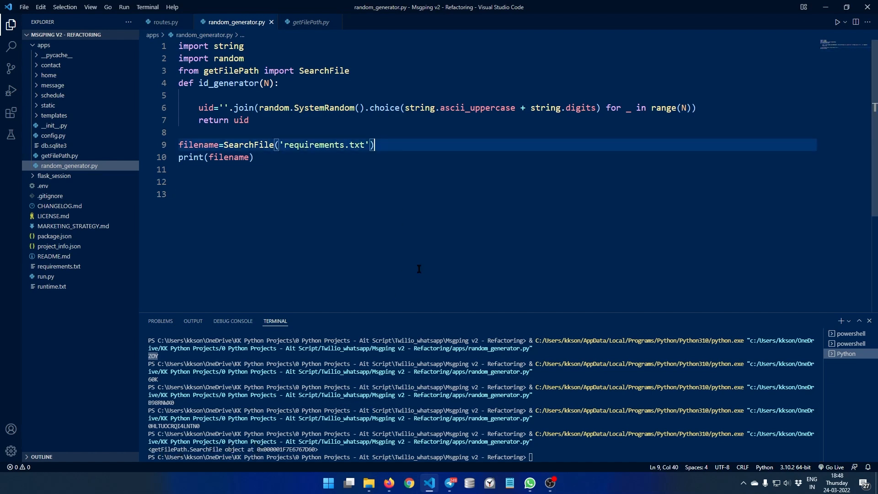
- Chain .completePath() onto the SearchFile('requirements.txt') call
{"action": "type", "text": ".completePath("}
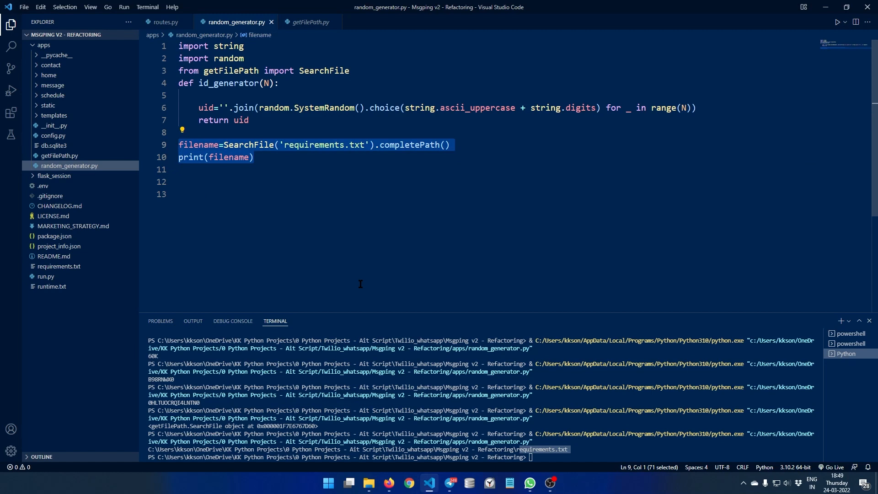
{"action": "mouse_move", "coordinate": [323, 224]}
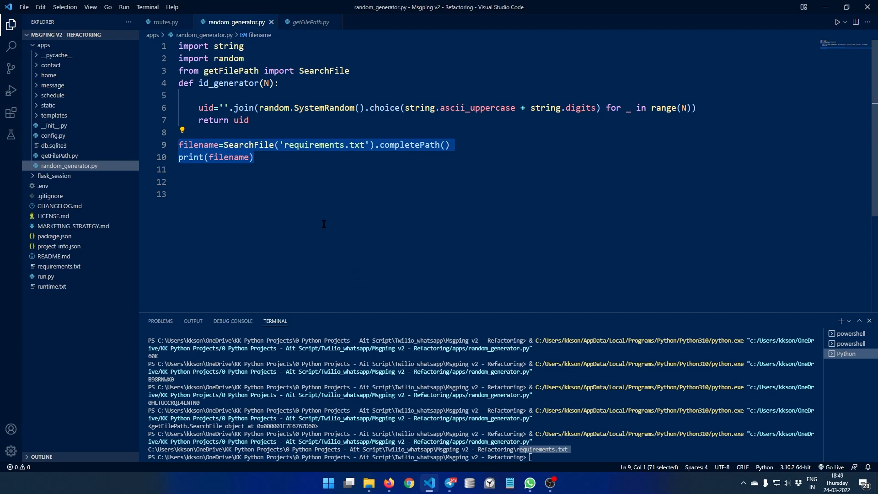
{"action": "mouse_move", "coordinate": [273, 195]}
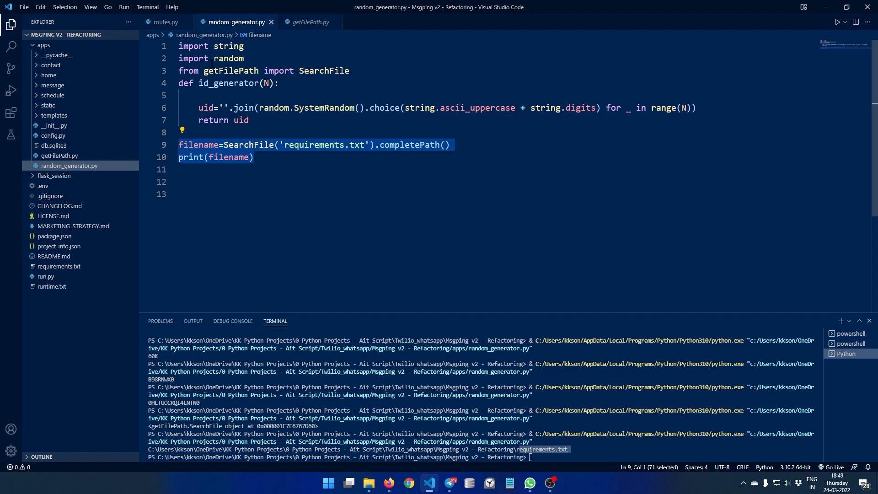
{"action": "mouse_move", "coordinate": [193, 99]}
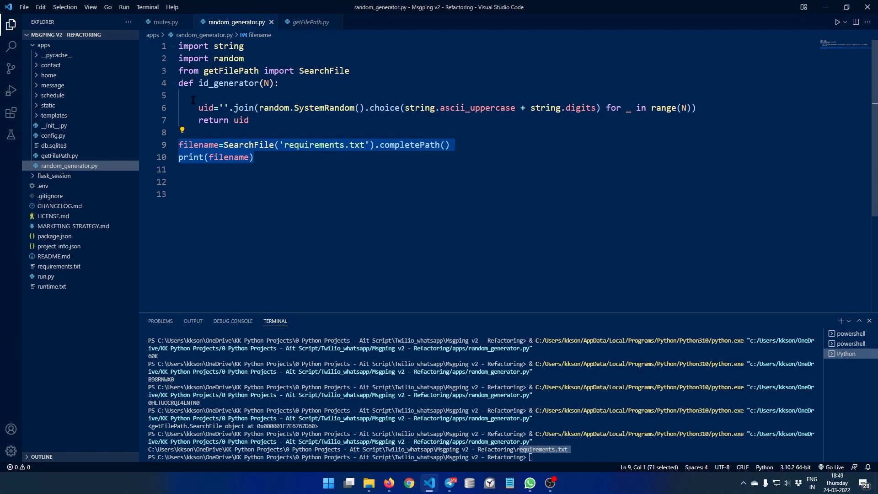
- Delete the SearchFile test lines, open home routes.py, and glance at the MsgPing site
{"action": "key", "text": "Delete"}
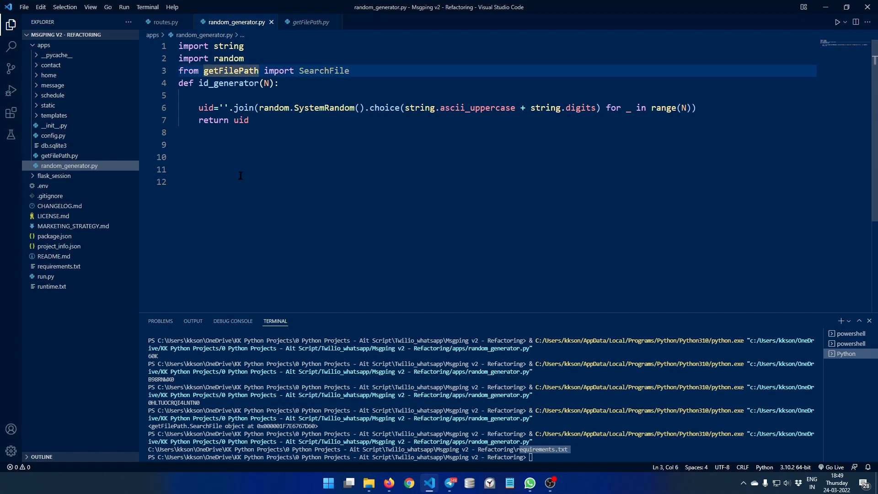
{"action": "type", "text": "apps."}
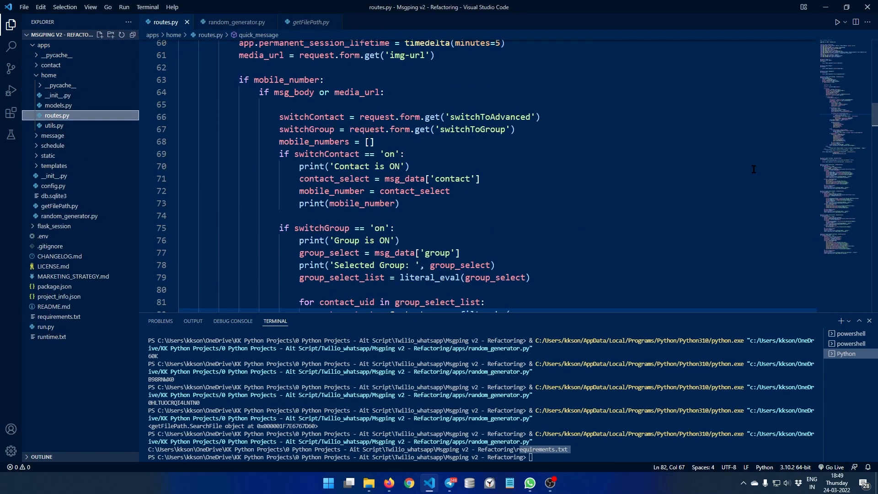
{"action": "scroll", "scroll_direction": "up", "scroll_amount": 3}
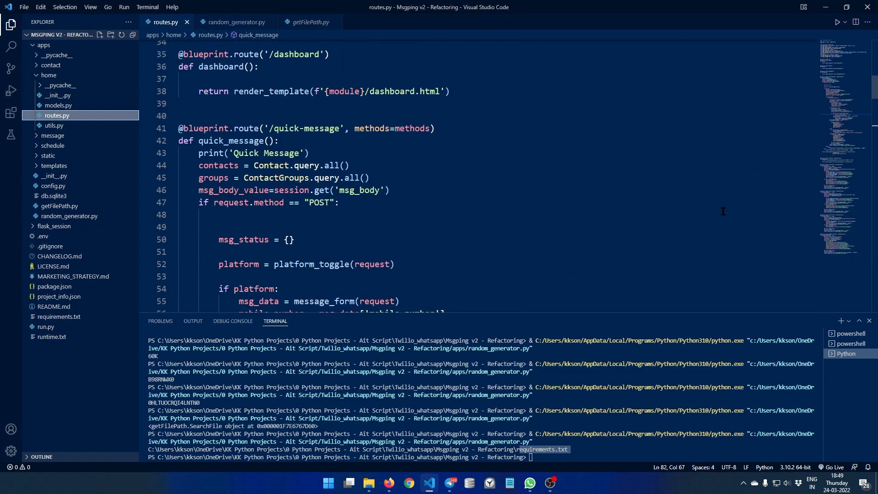
{"action": "left_click", "coordinate": [388, 483]}
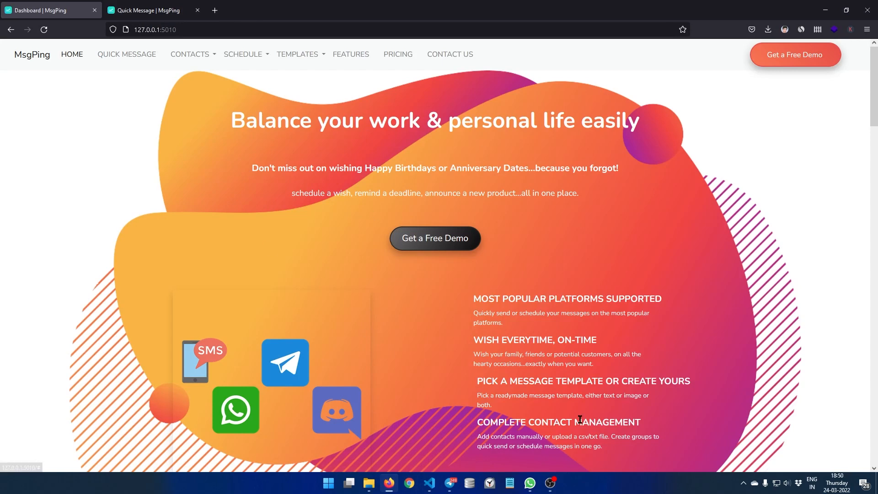
{"action": "mouse_move", "coordinate": [342, 362]}
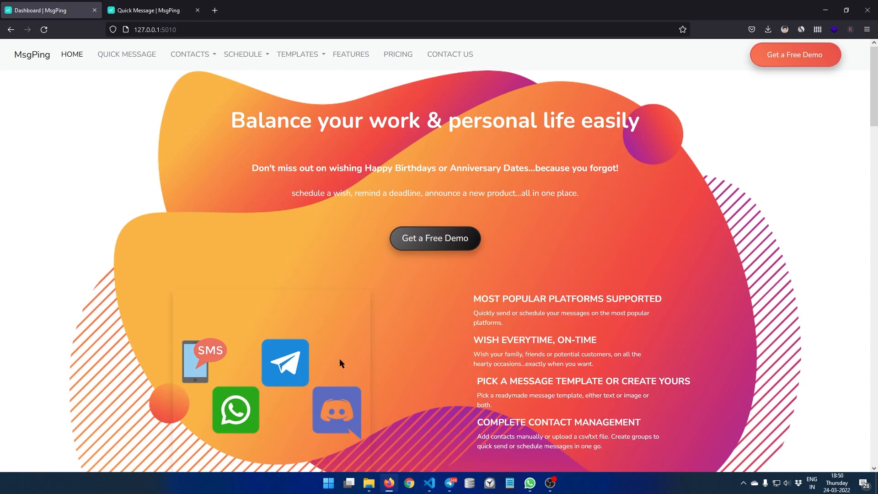
{"action": "left_click", "coordinate": [429, 486]}
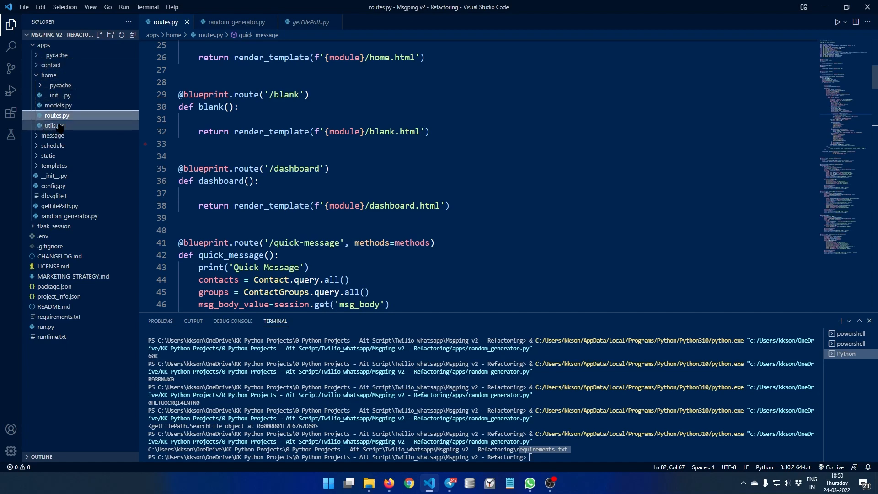
{"action": "scroll", "scroll_direction": "up", "scroll_amount": 3}
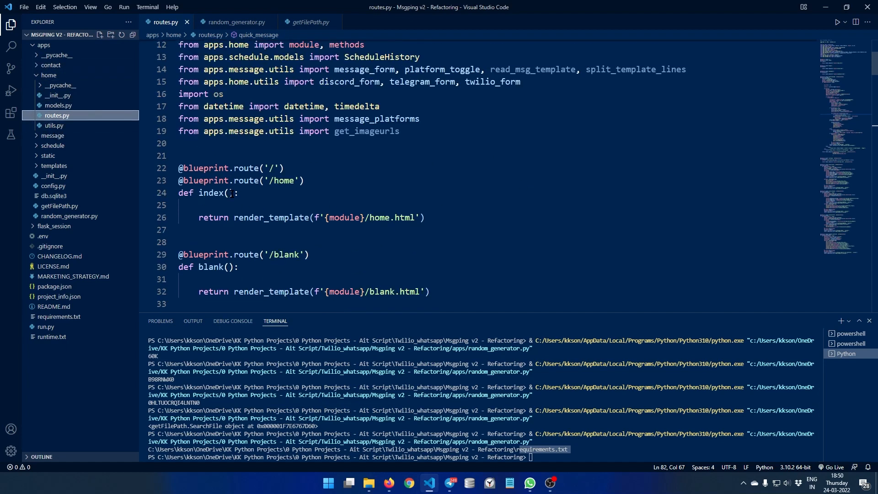
{"action": "mouse_move", "coordinate": [429, 217]}
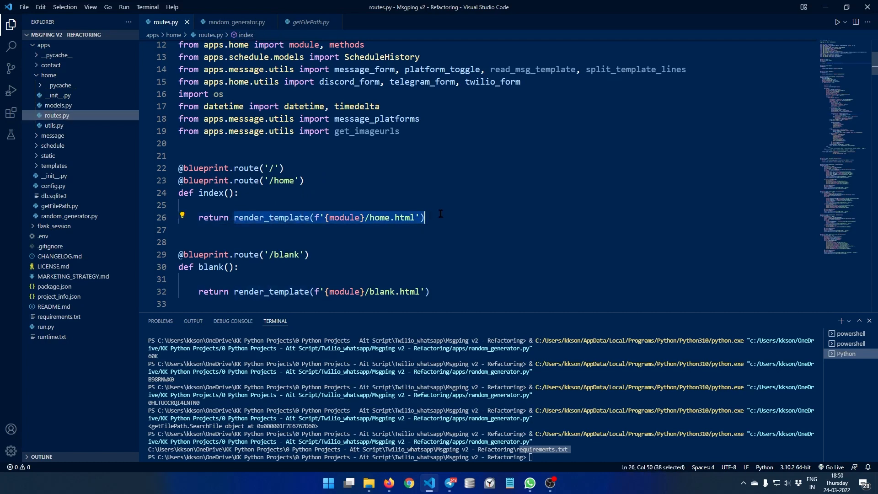
{"action": "mouse_move", "coordinate": [365, 249]}
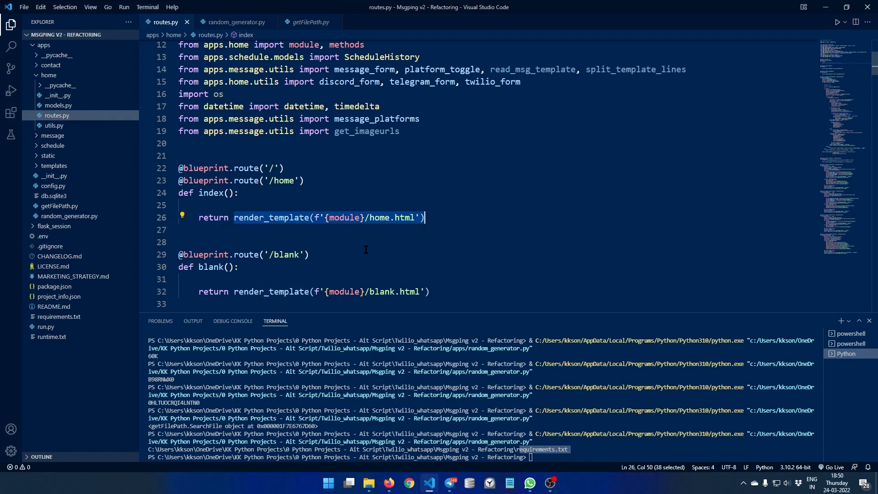
{"action": "scroll", "scroll_direction": "up", "scroll_amount": 3}
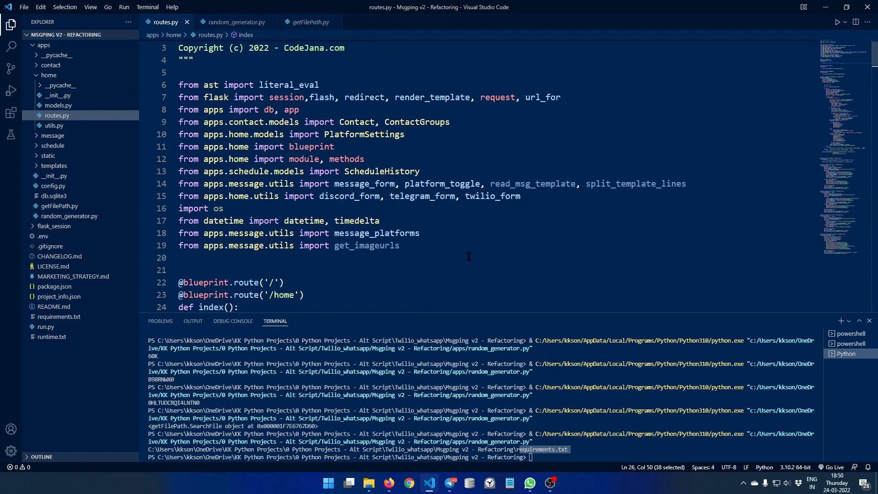
{"action": "mouse_move", "coordinate": [574, 257]}
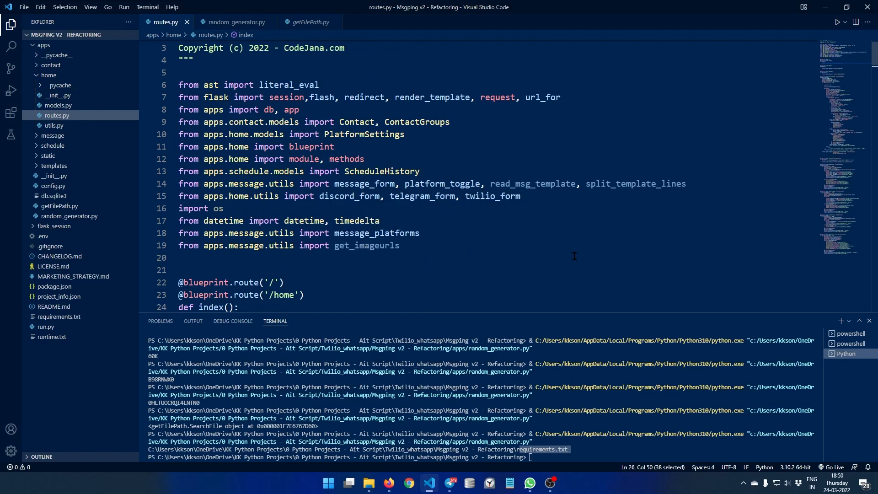
{"action": "mouse_move", "coordinate": [568, 253]}
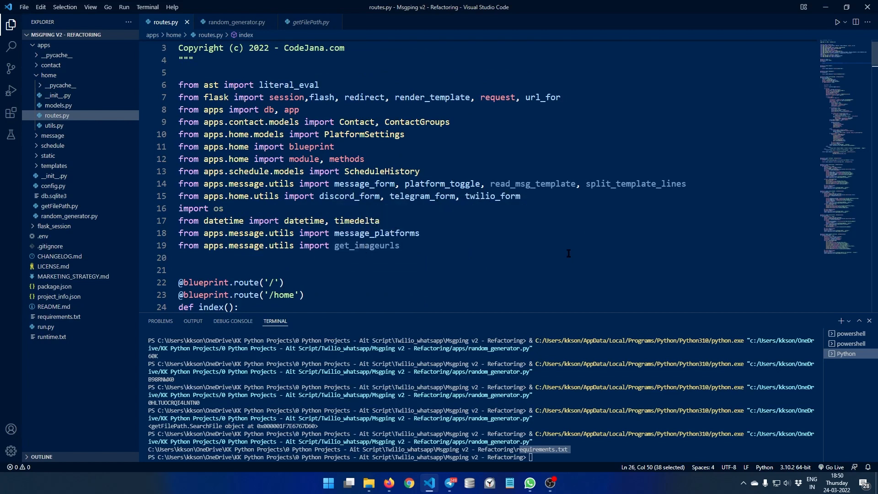
{"action": "mouse_move", "coordinate": [383, 268]}
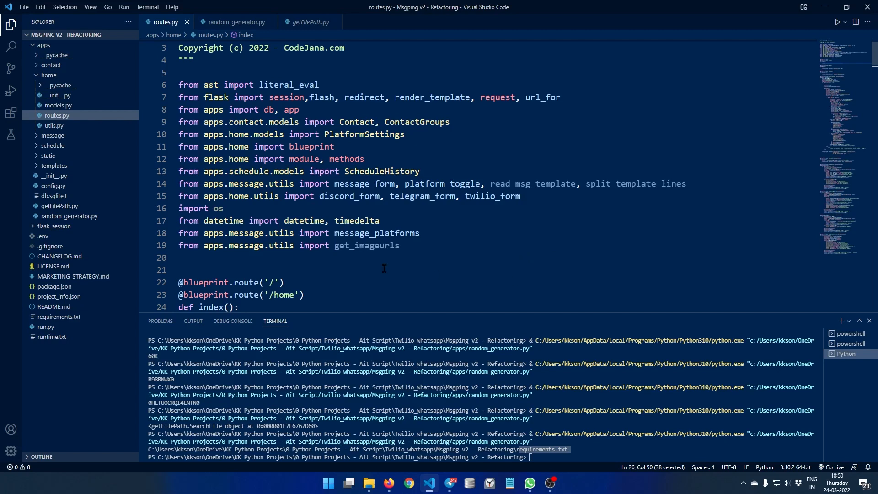
{"action": "mouse_move", "coordinate": [585, 247]}
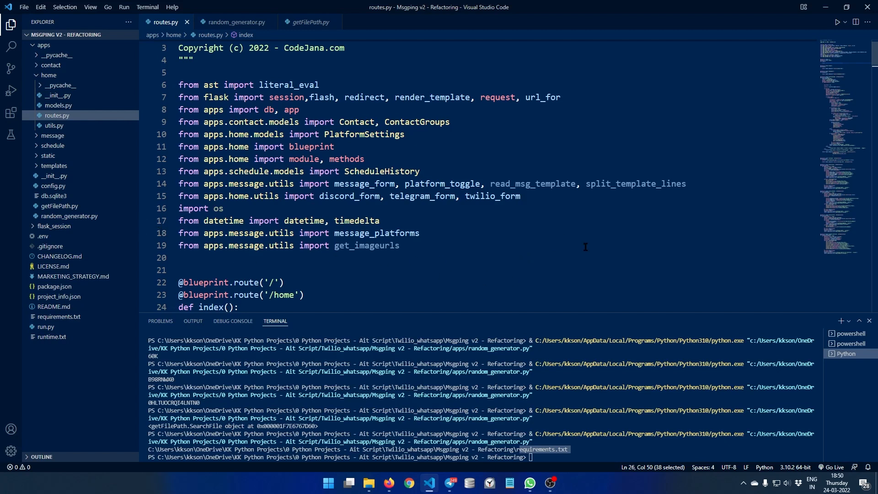
{"action": "mouse_move", "coordinate": [452, 270]}
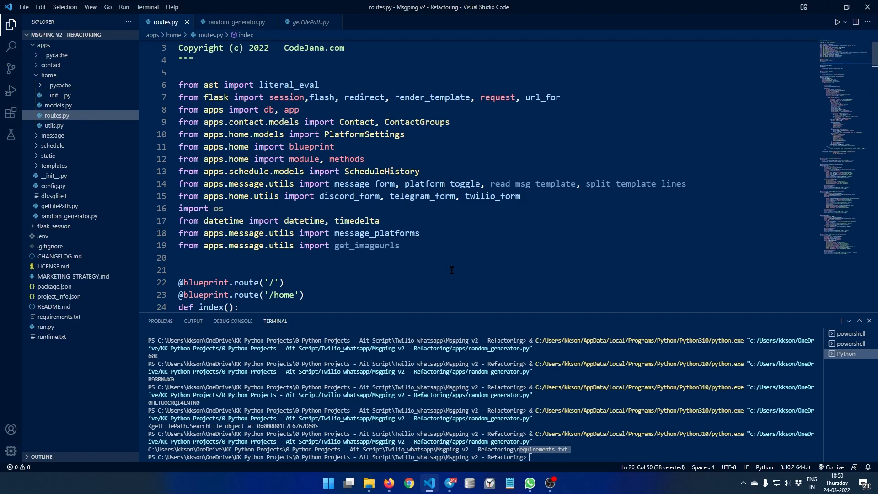
{"action": "scroll", "scroll_direction": "down", "scroll_amount": 3}
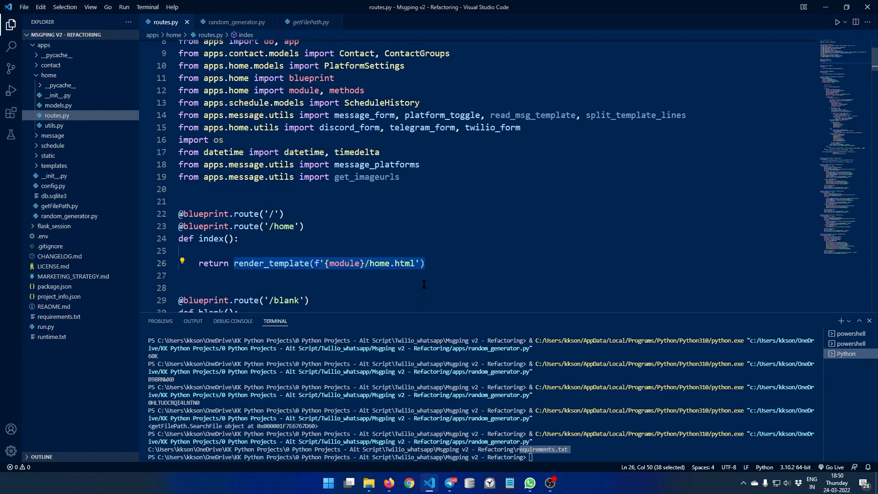
{"action": "mouse_move", "coordinate": [517, 280]}
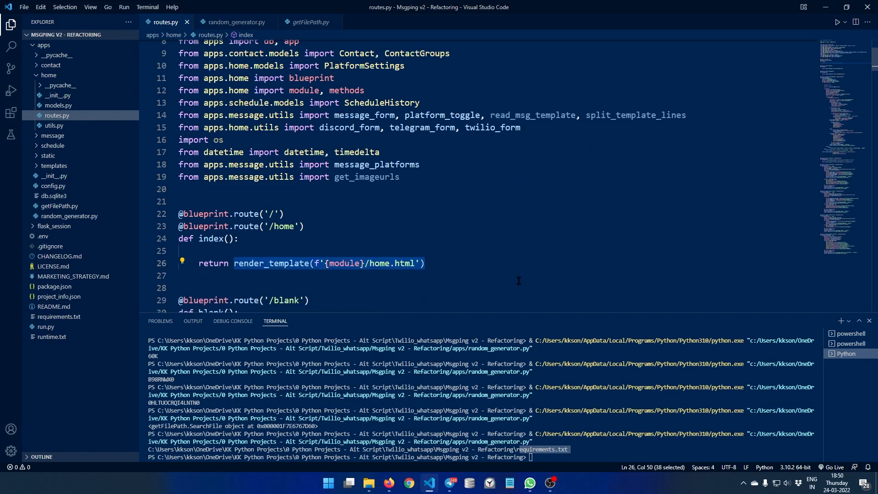
- Bring Firefox forward to view the MsgPing home page banner
{"action": "left_click", "coordinate": [388, 483]}
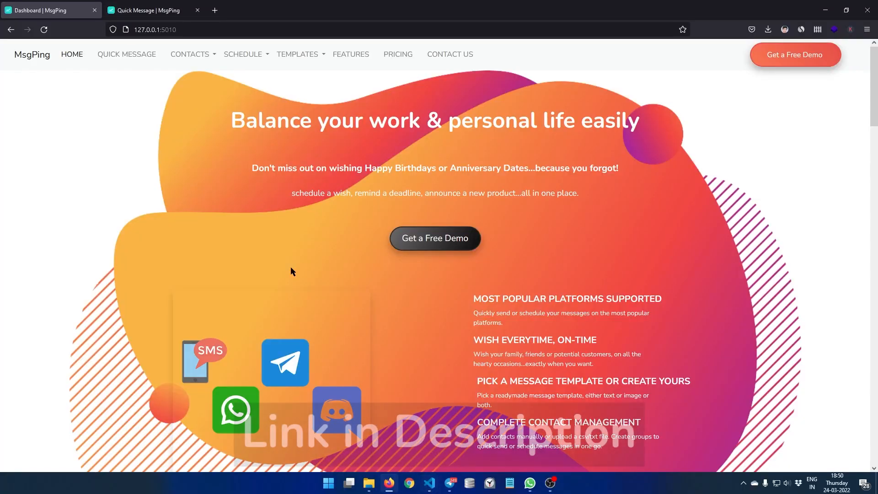
{"action": "mouse_move", "coordinate": [392, 290]}
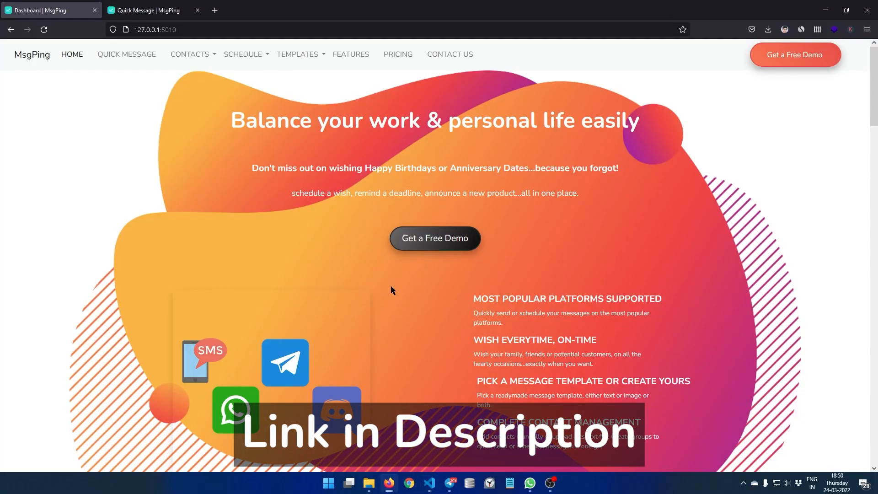
{"action": "mouse_move", "coordinate": [644, 339]}
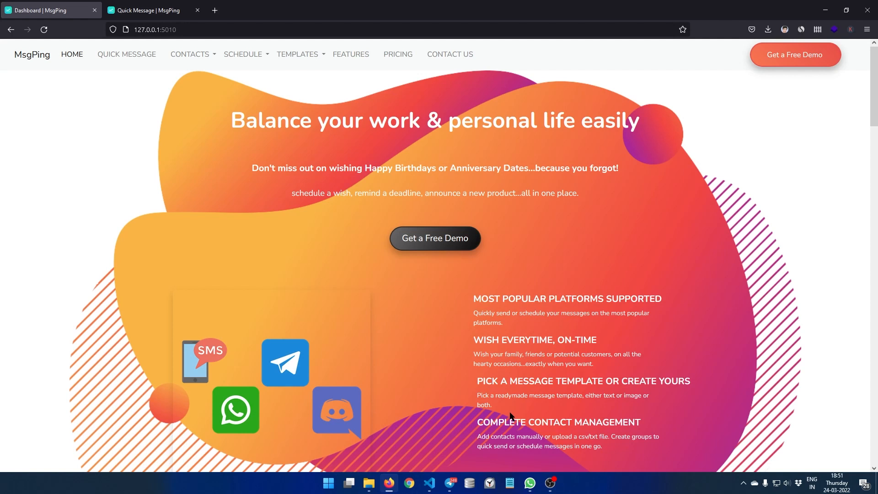
{"action": "mouse_move", "coordinate": [453, 393]}
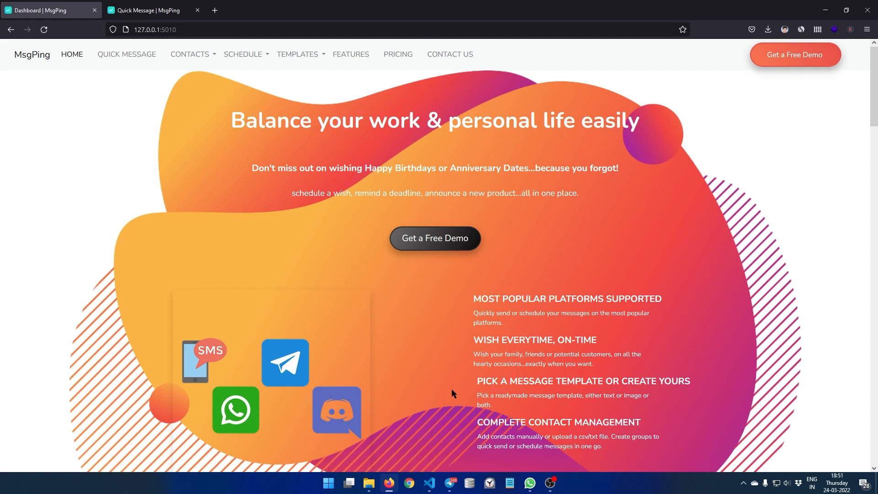
{"action": "mouse_move", "coordinate": [597, 386]}
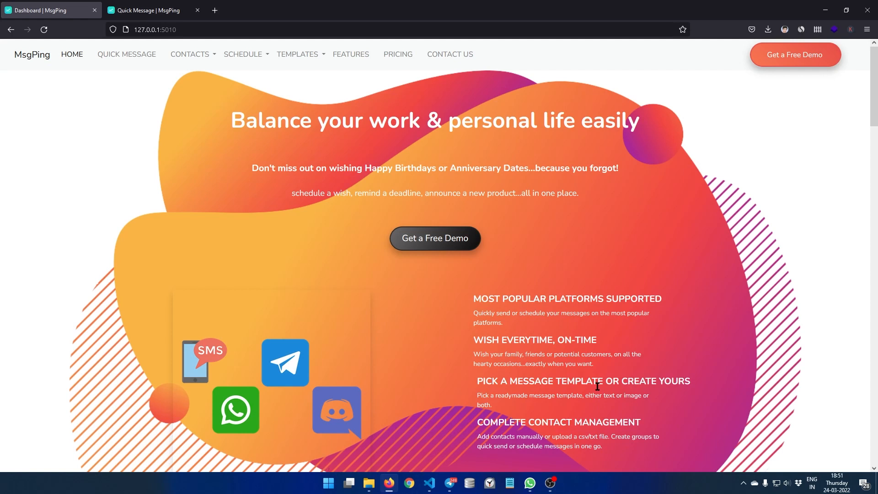